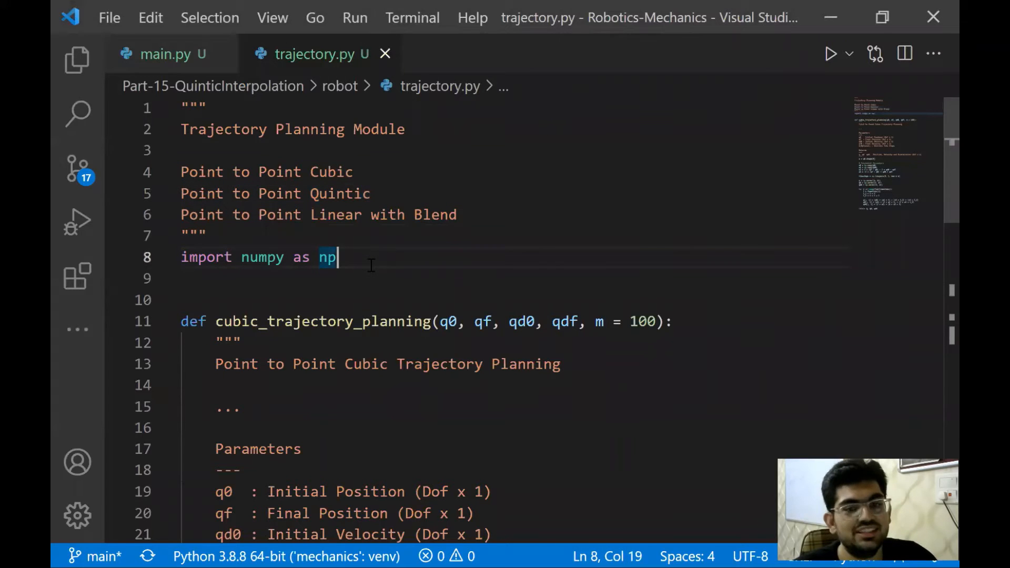
- Locate cubic_trajectory_planning, then scroll the textbook PDF to equations 7.17 and 7.18
left_click(216, 322)
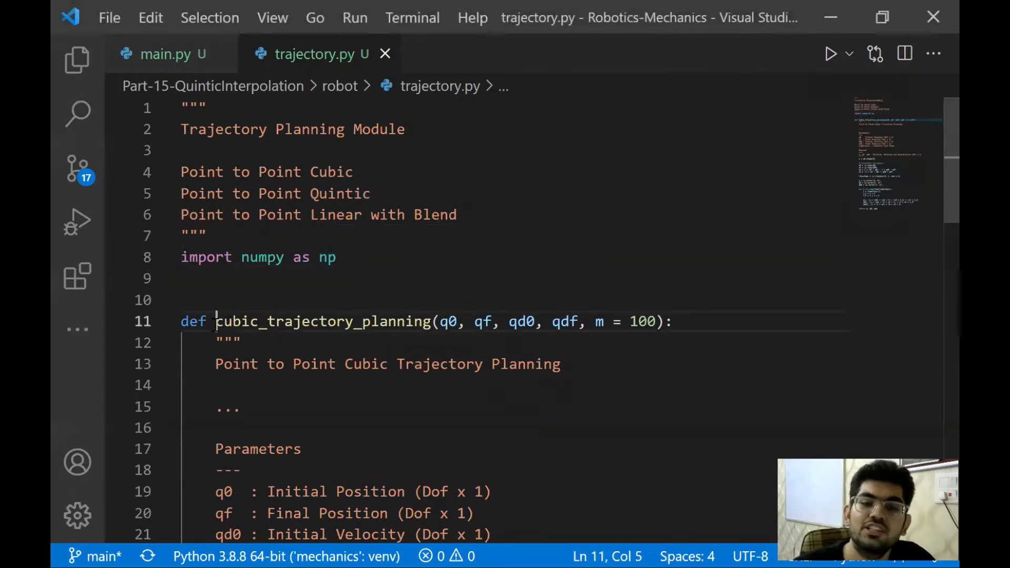
double_click(322, 323)
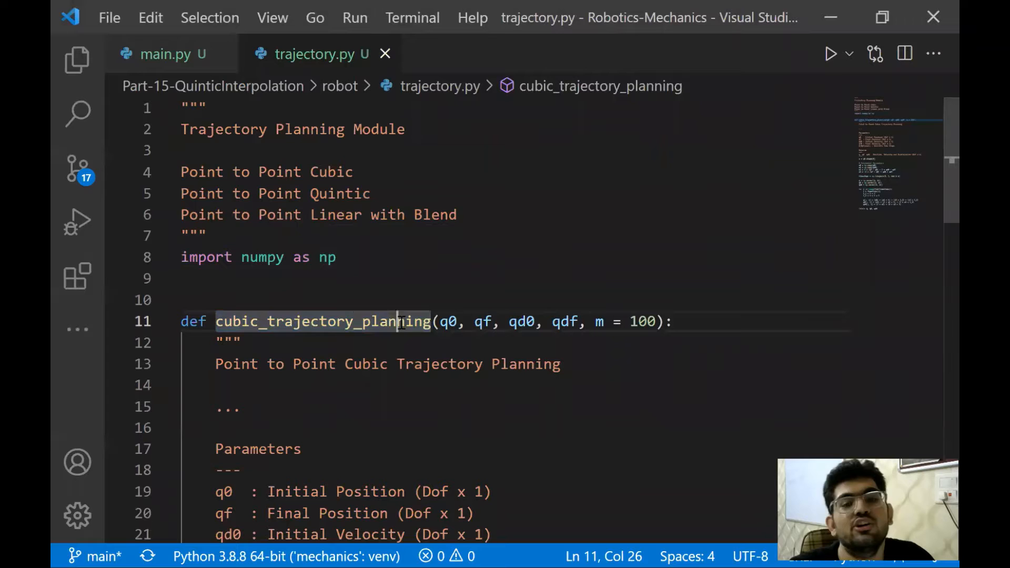
mouse_move(322, 322)
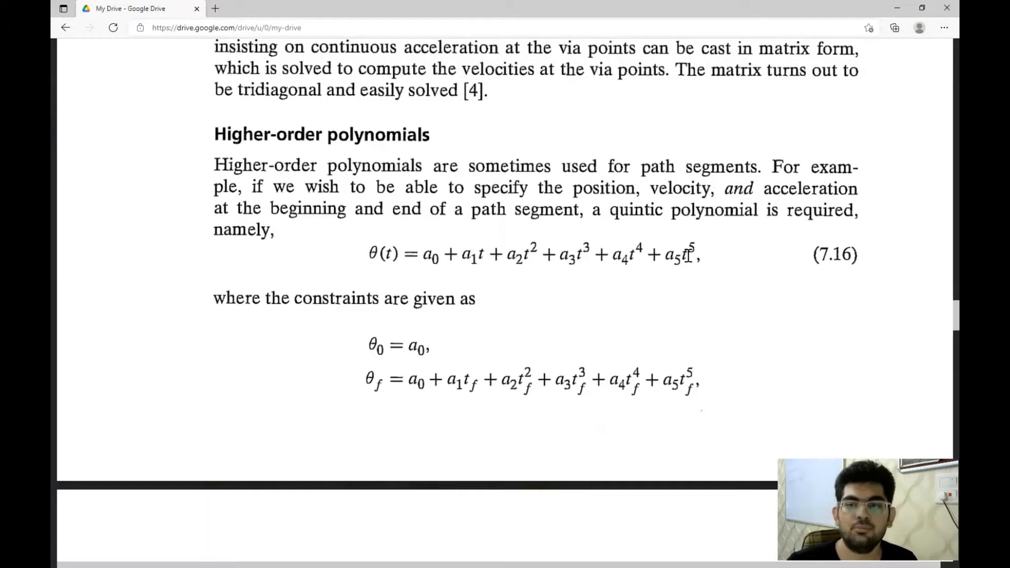
mouse_move(699, 256)
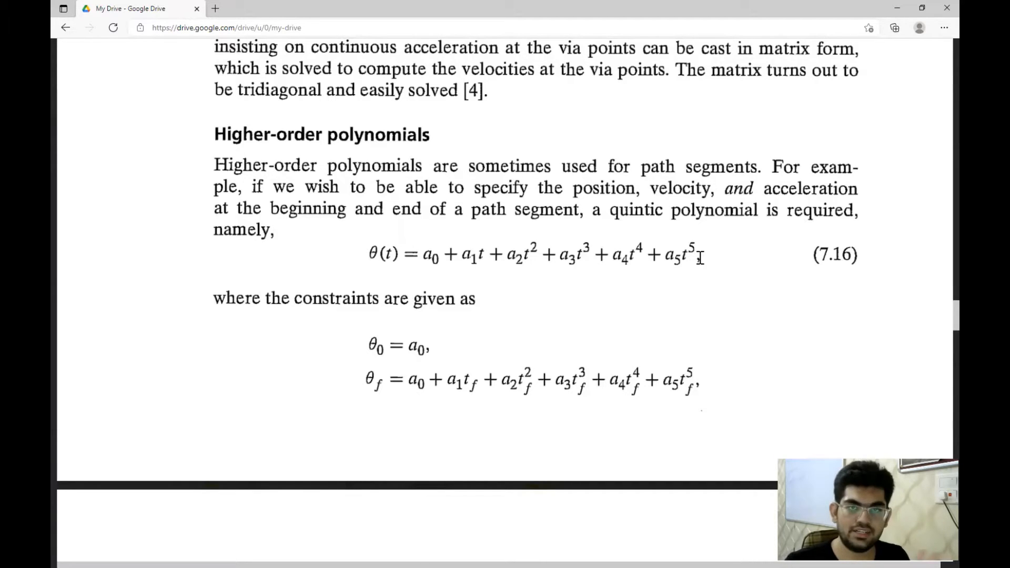
mouse_move(693, 264)
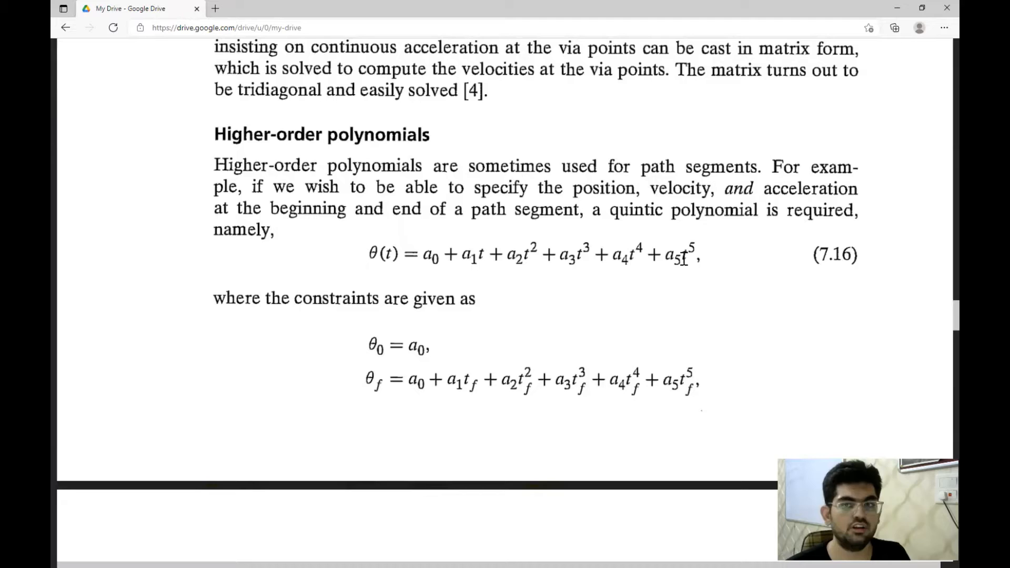
mouse_move(619, 269)
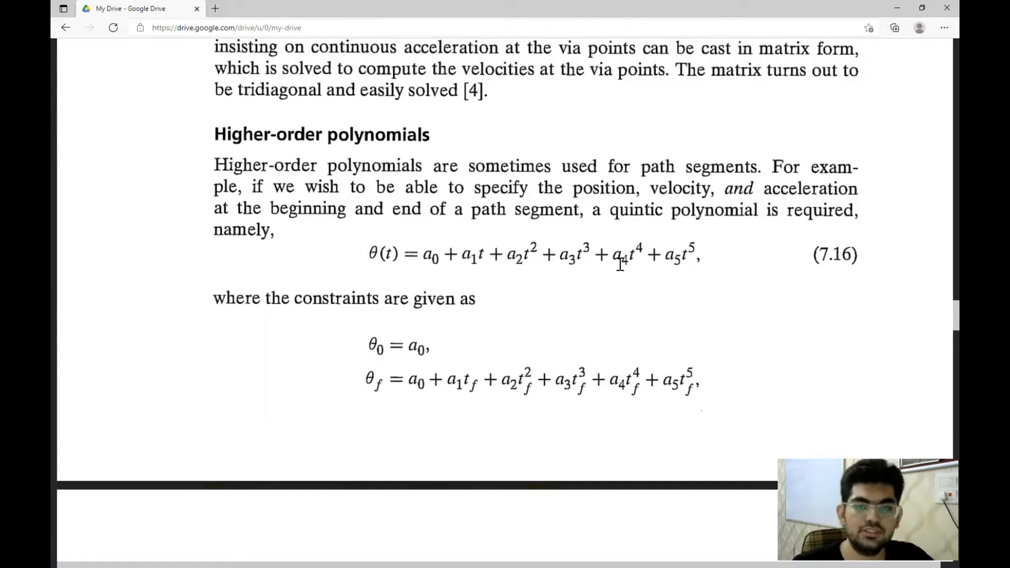
scroll("down", 3)
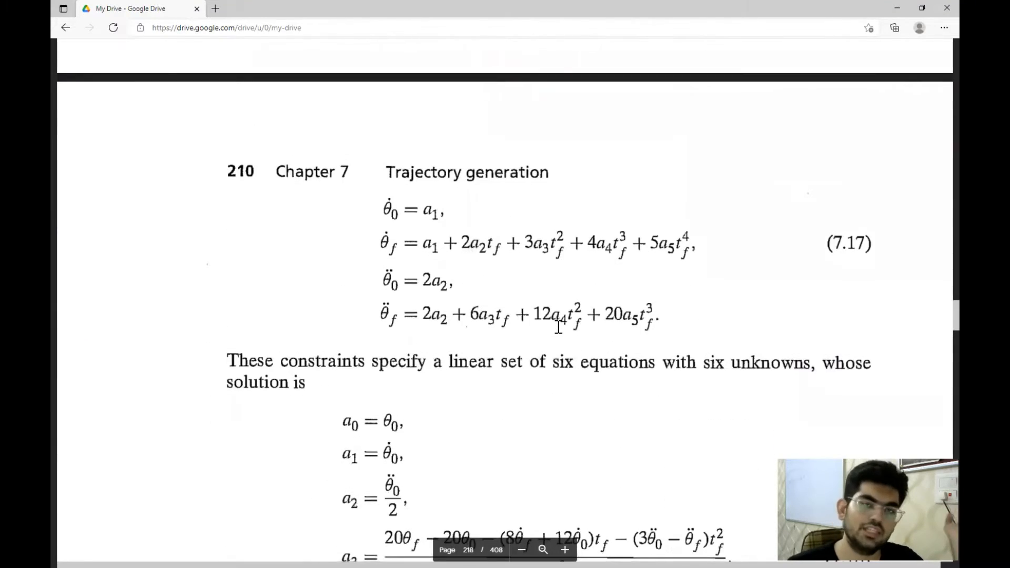
scroll("down", 3)
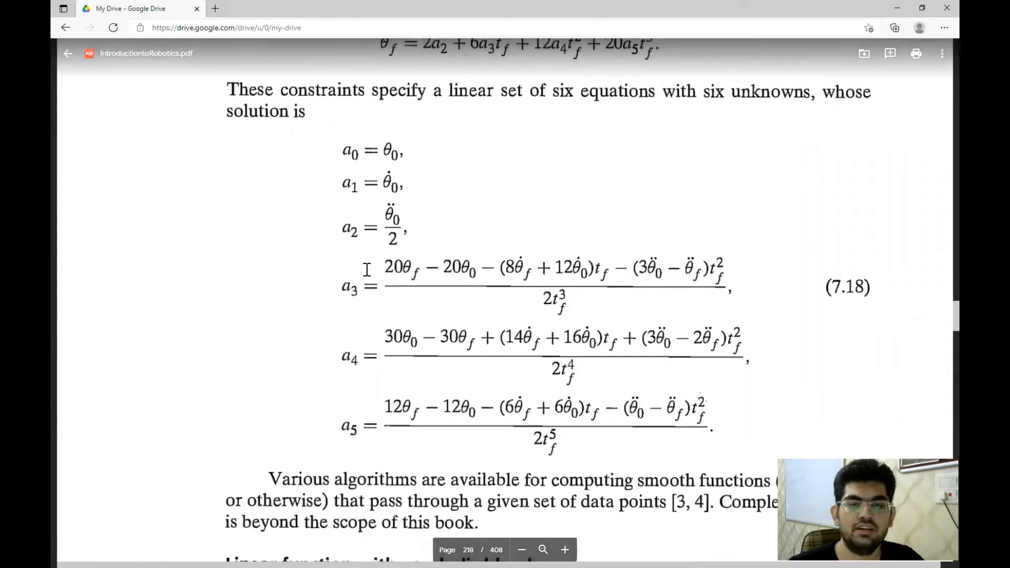
mouse_move(504, 213)
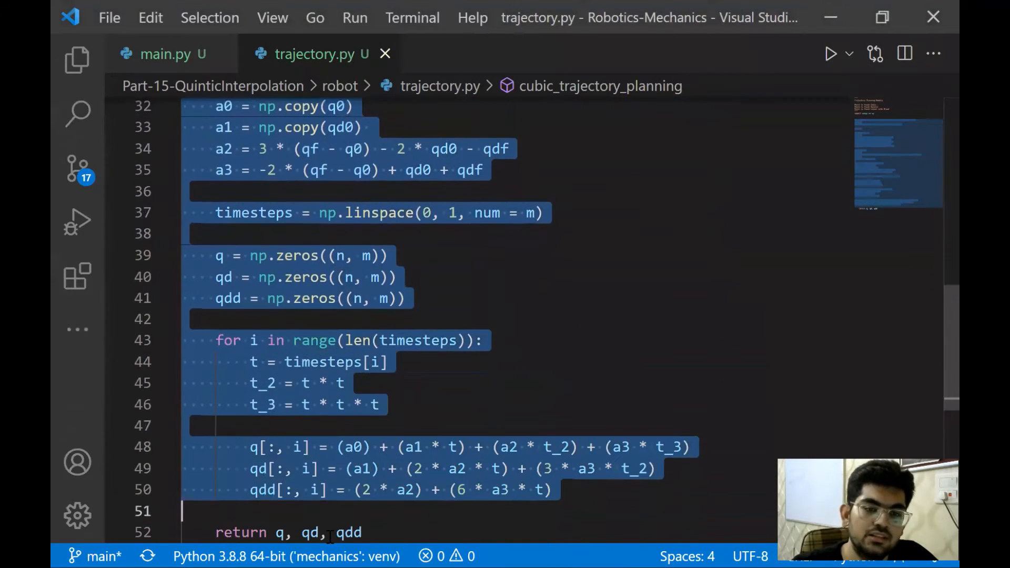
- Scroll down trajectory.py to the copied quintic_trajectory_planning function
scroll("down", 3)
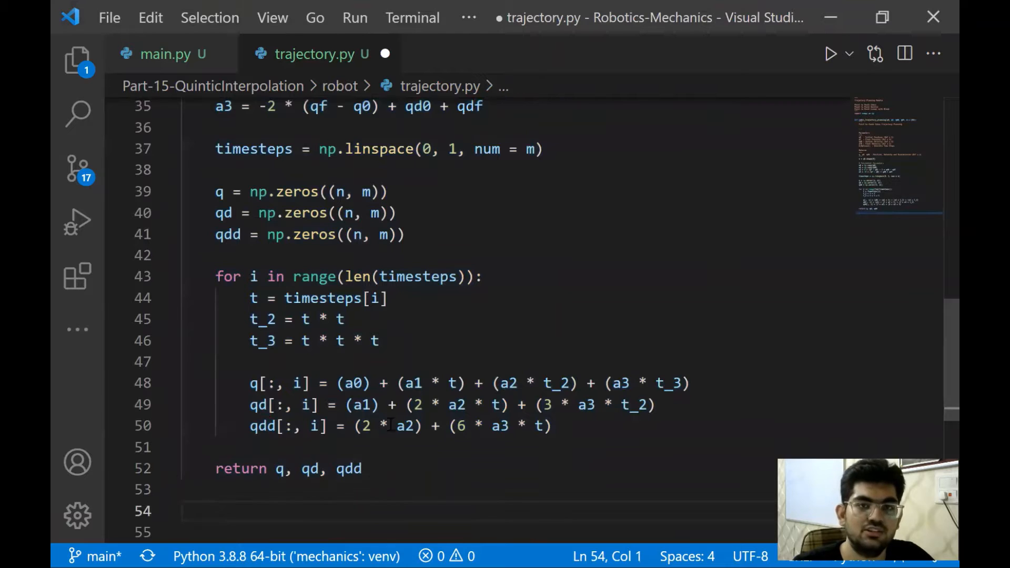
scroll("down", 3)
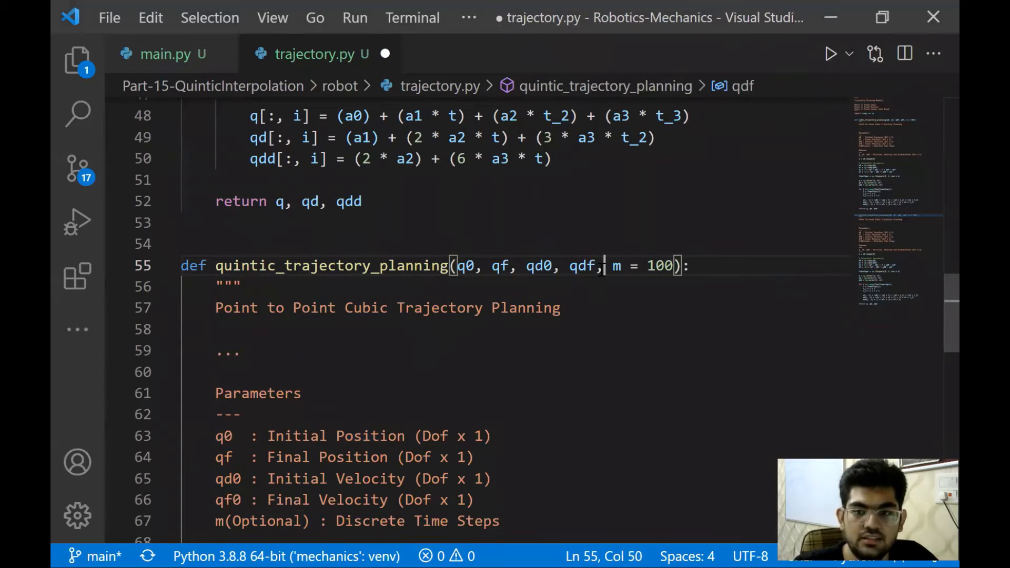
- Add qdd0 and qddf parameters and rename the docstring's Cubic to Quintic
type("qdd0,")
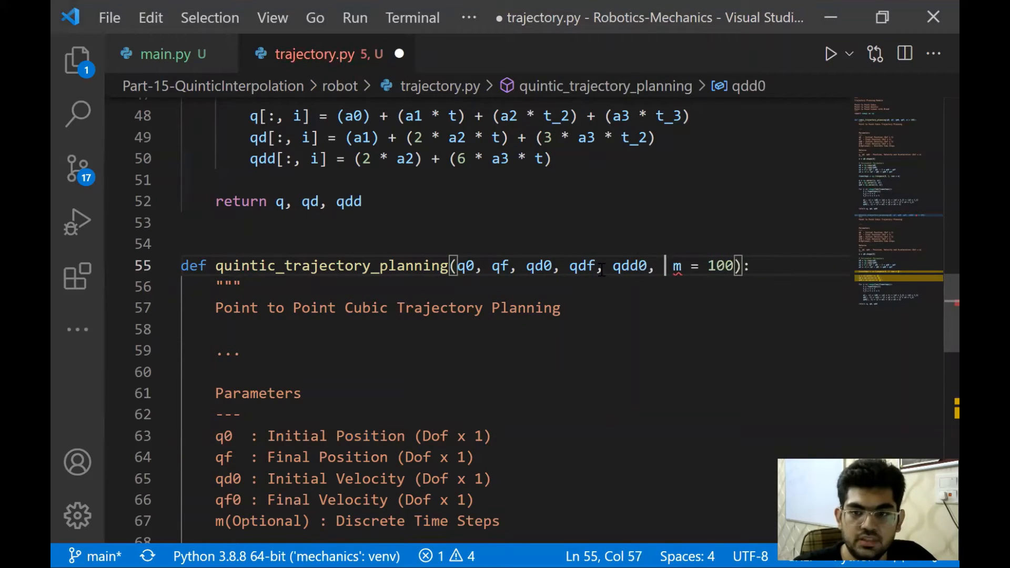
type("qddf,")
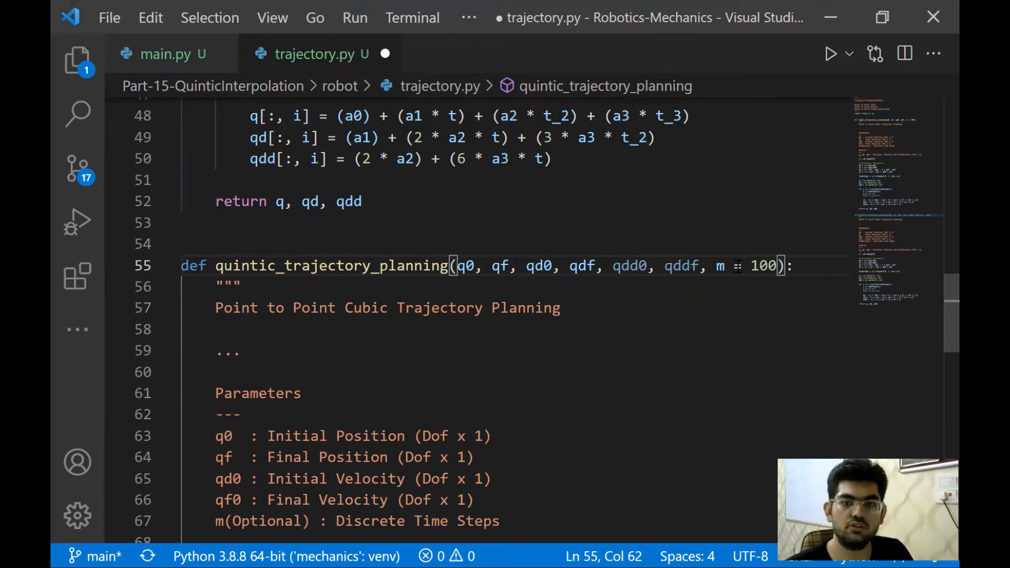
left_click(388, 307)
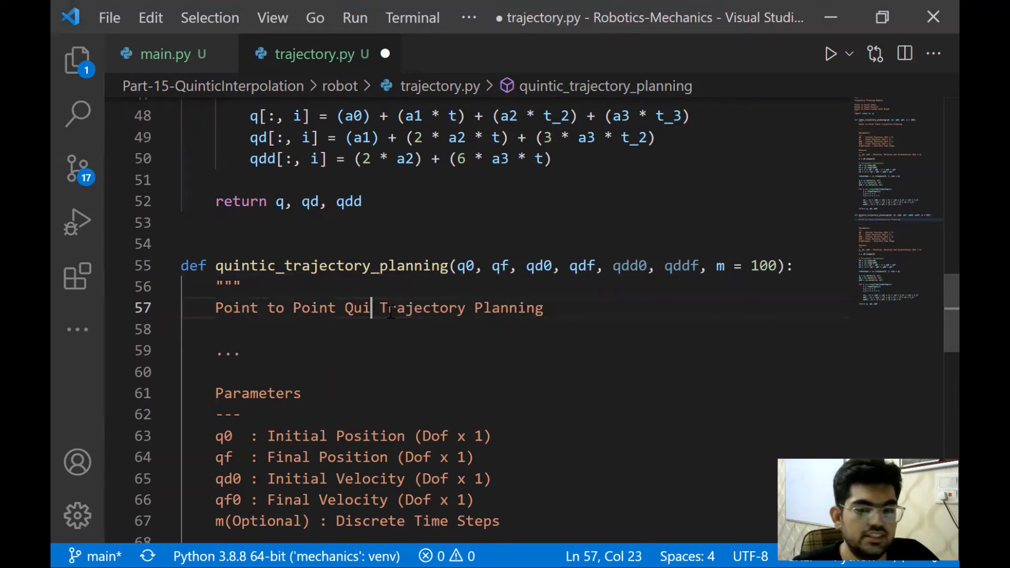
type("ntic")
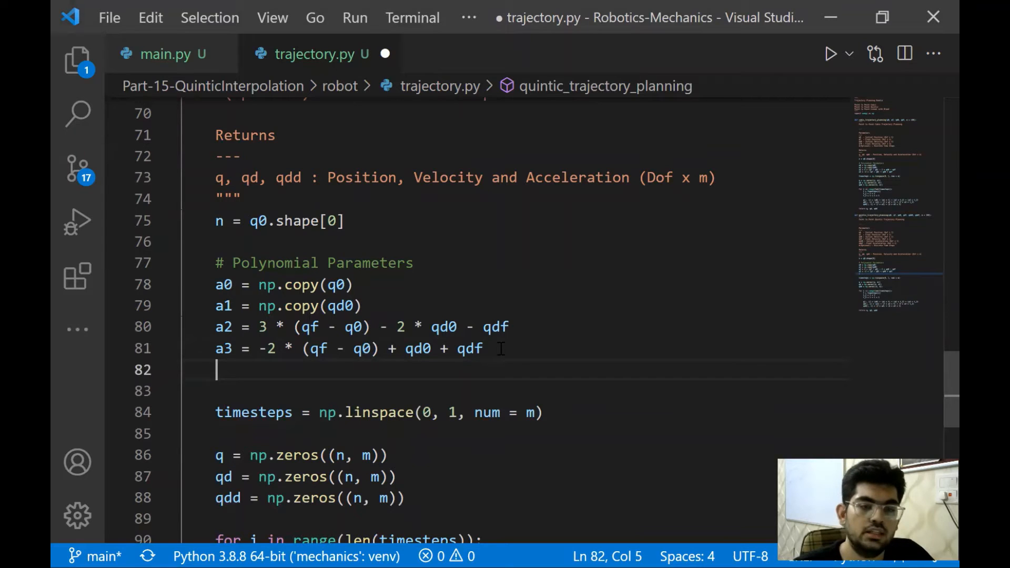
type("a5")
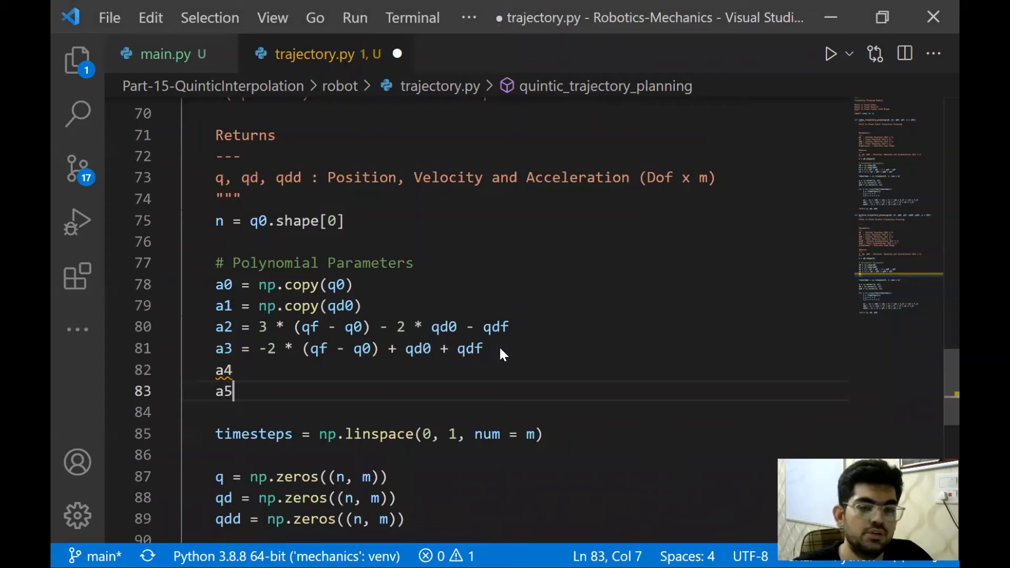
scroll("down", 3)
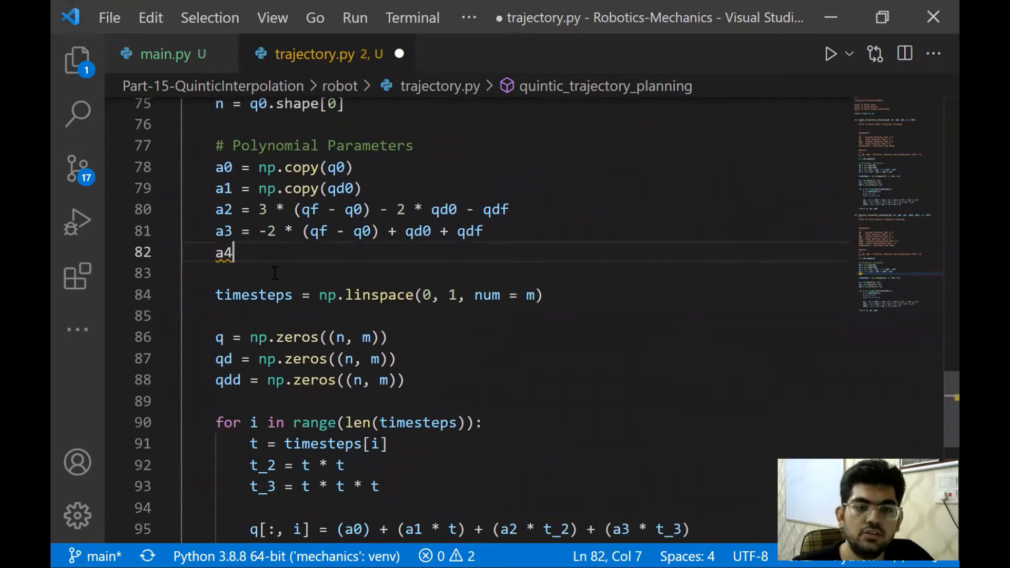
key("Backspace")
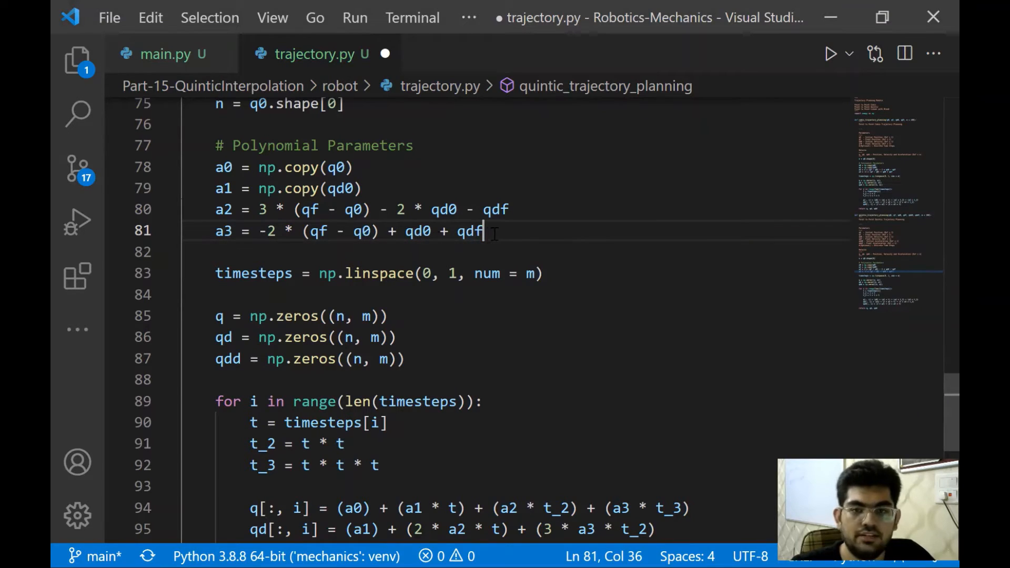
left_click_drag(215, 188, 481, 230)
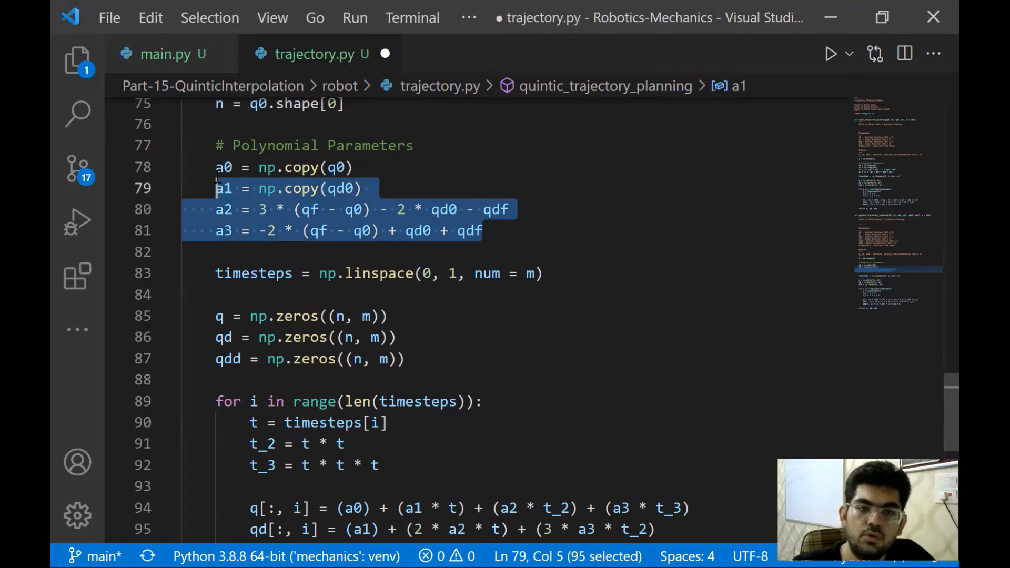
left_click(316, 188)
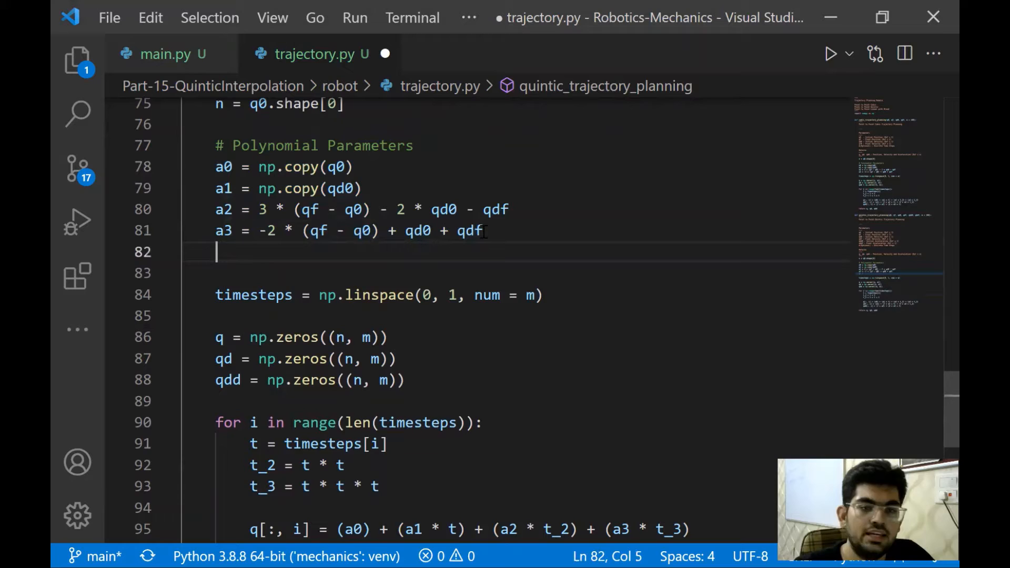
- Begin the a4 = assignment after a3, discarding a premature t_4 = t line in the loop
type("a4 =")
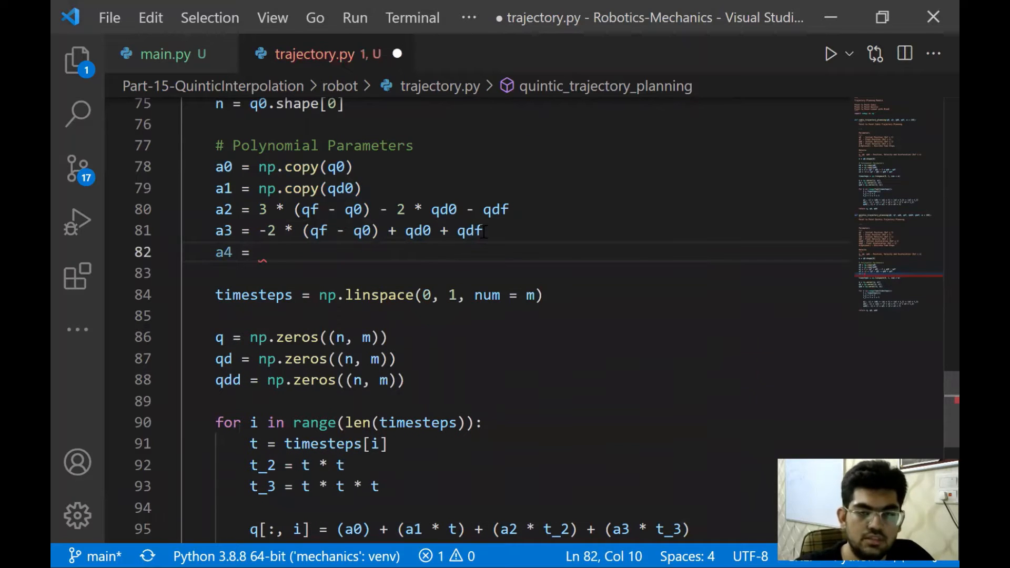
scroll("down", 3)
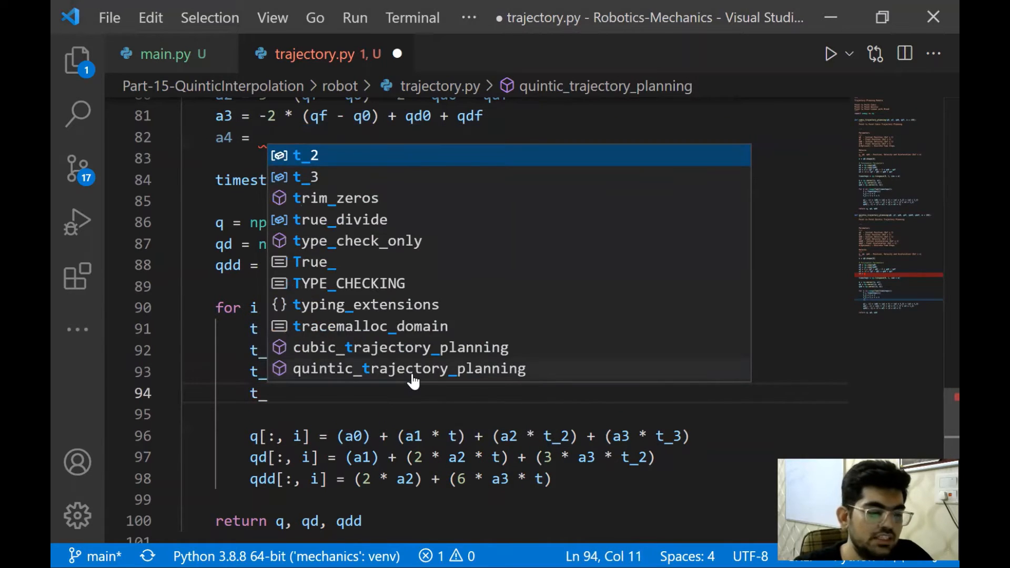
type("t_4 = t")
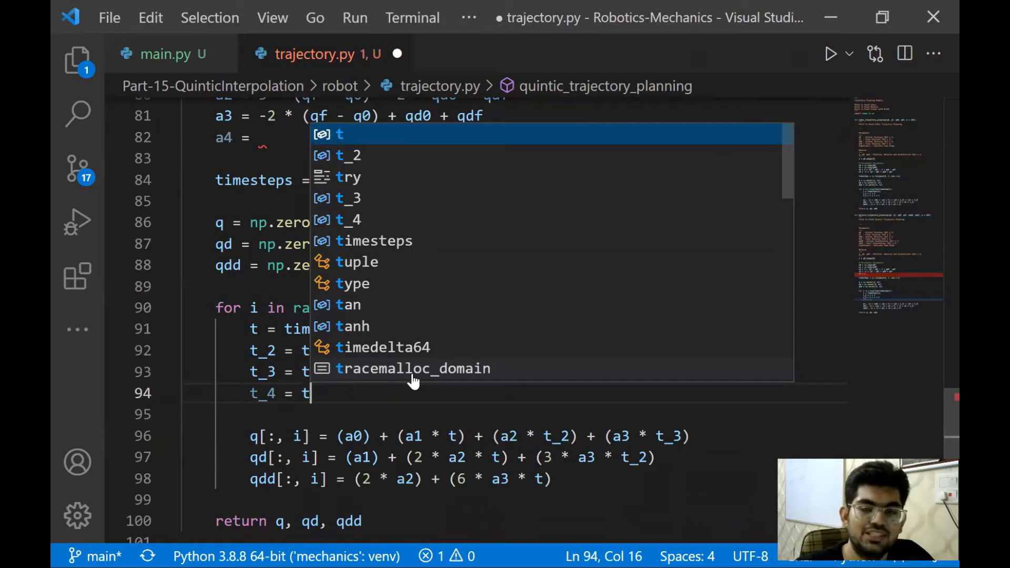
key("Escape")
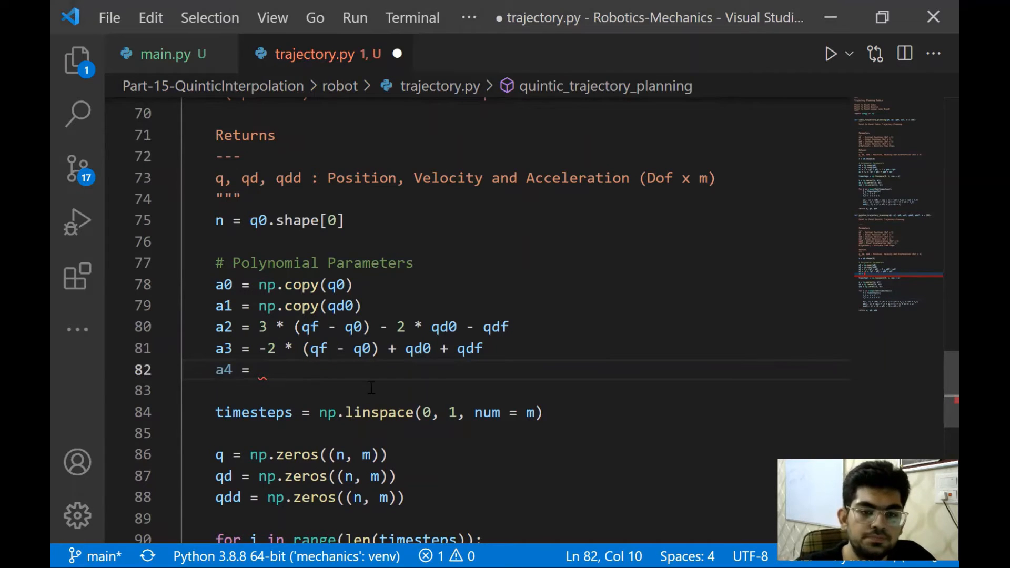
- Scroll through quintic_trajectory_planning to review the coefficient and loop code
scroll("down", 3)
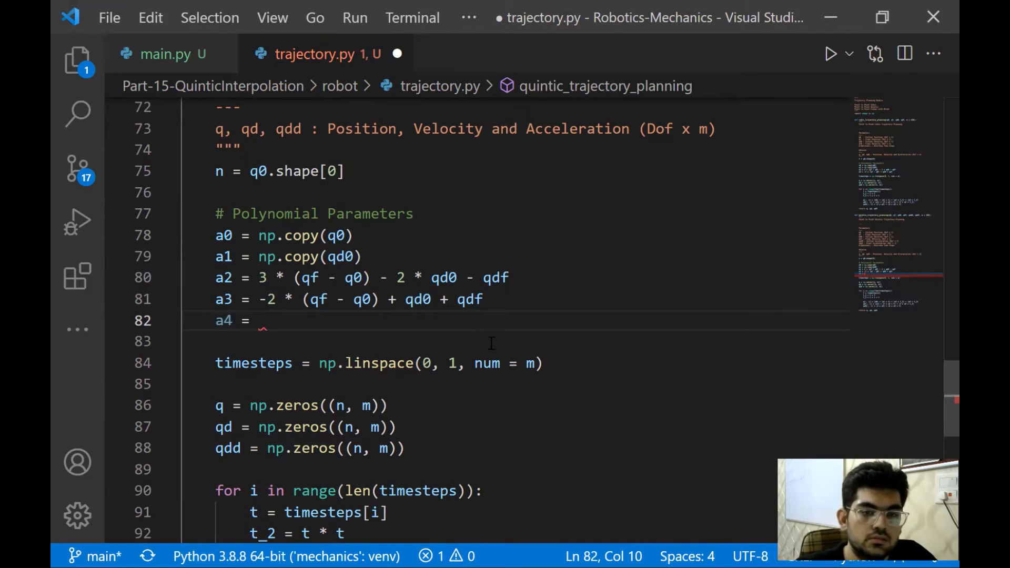
scroll("down", 3)
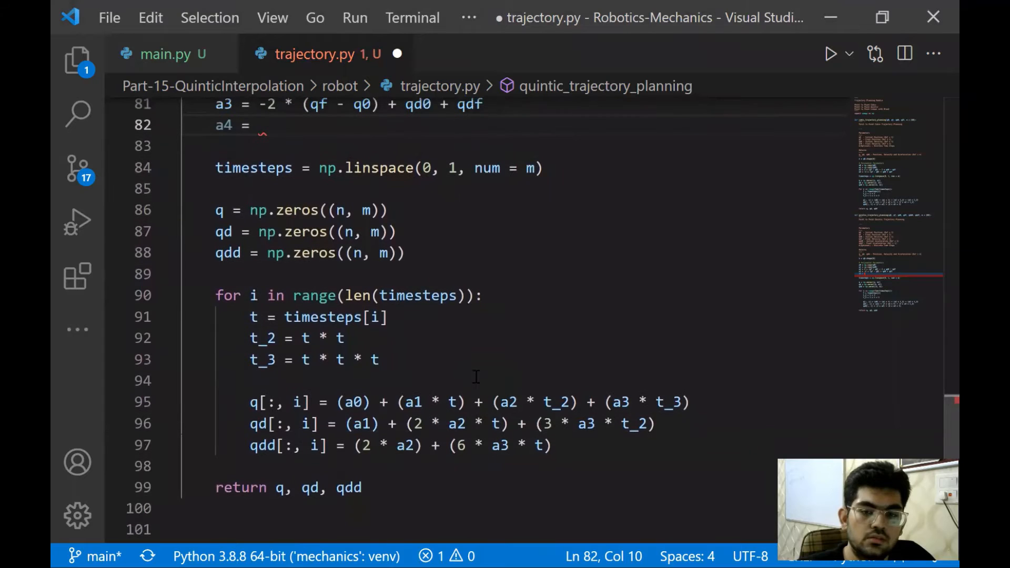
scroll("up", 3)
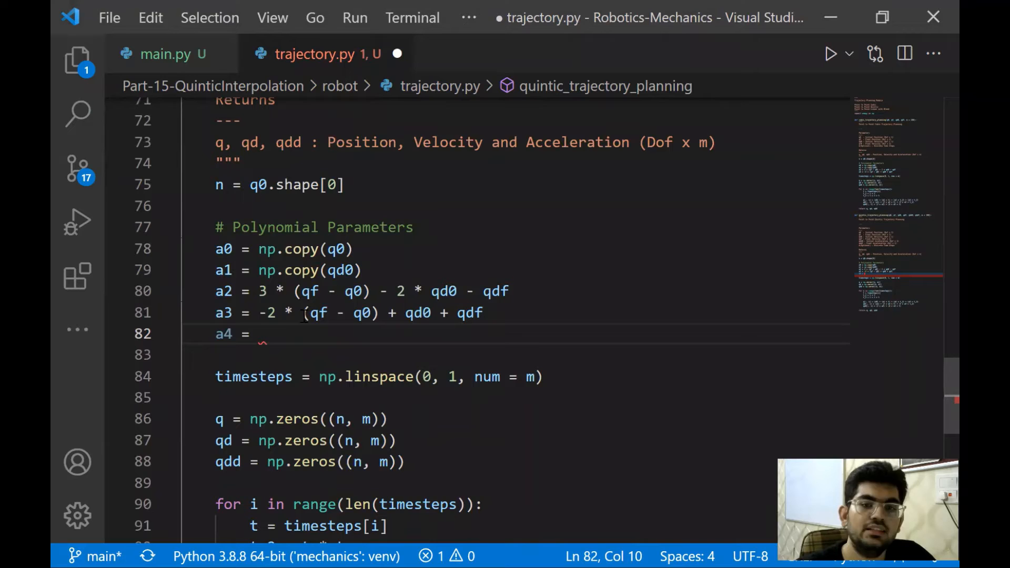
scroll("down", 3)
type(" (30 * q0 - 30 * qf + 14 * qdf + 16 * qd0 + 3 * qdd0 - 2 * qddf) / 2")
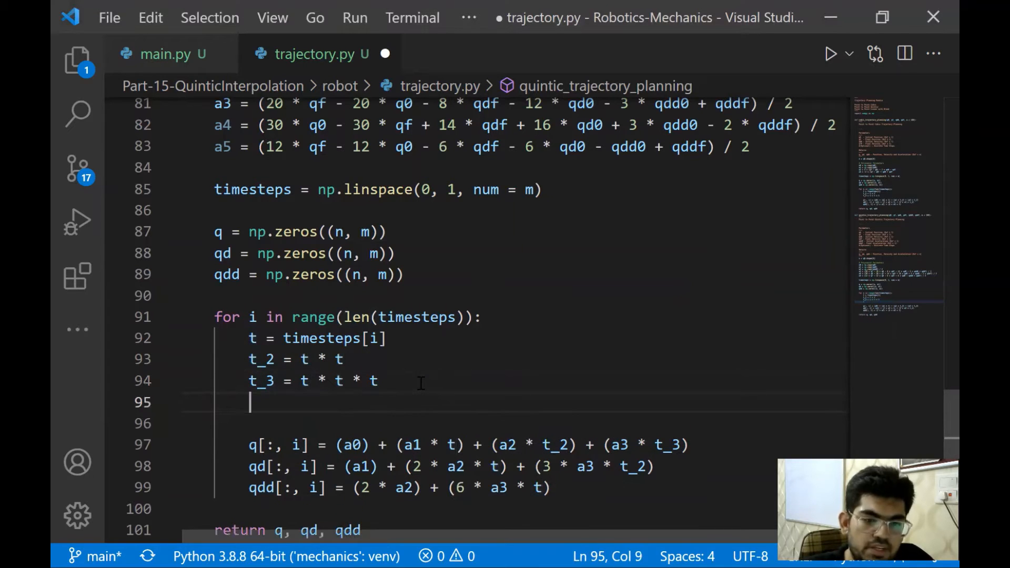
- Rewrite t_3 as t_2 * t and add t_4 = t_3 * t in the loop
type("t_")
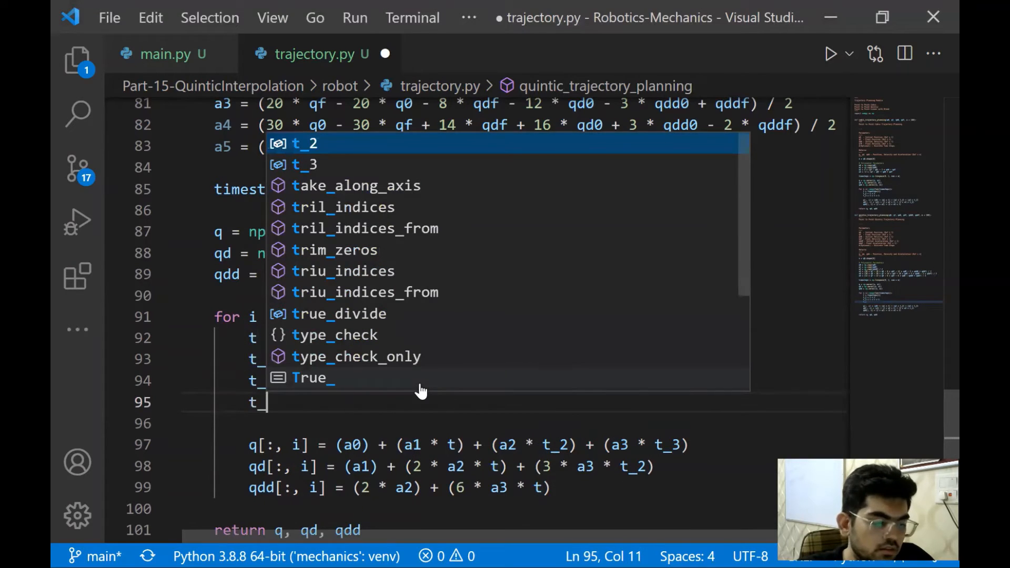
type("t_4 =")
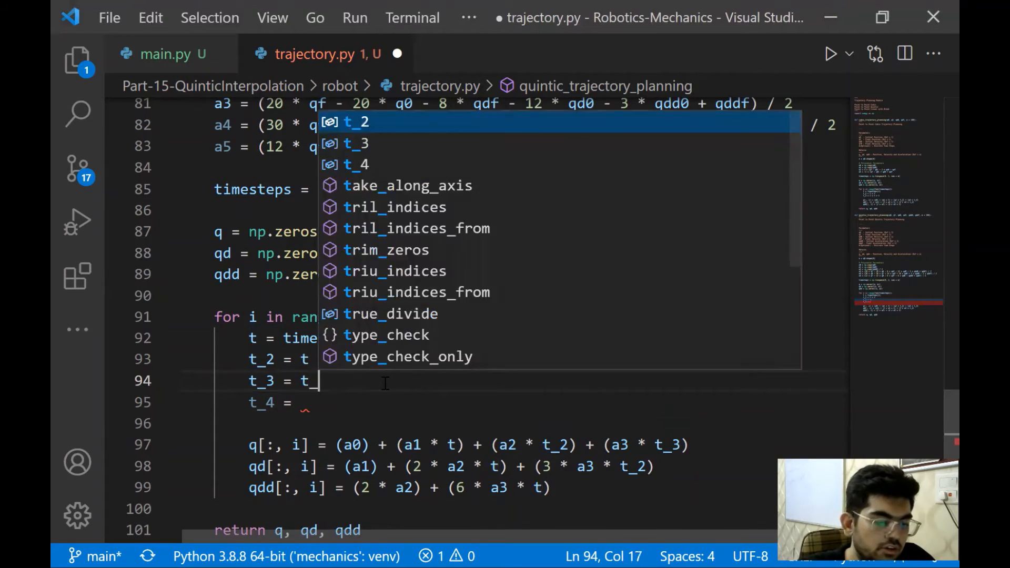
type("2 * t")
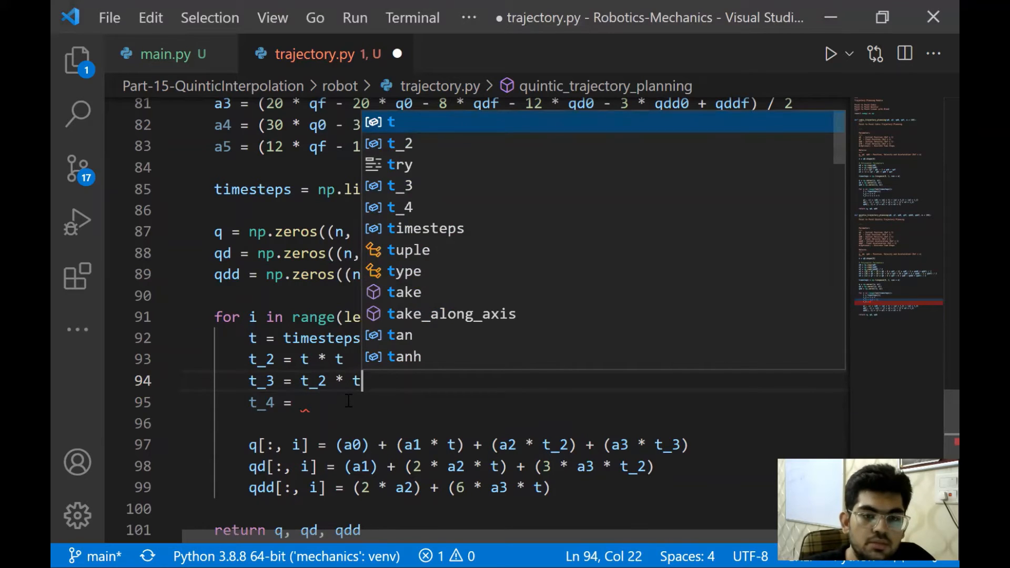
type("t_3")
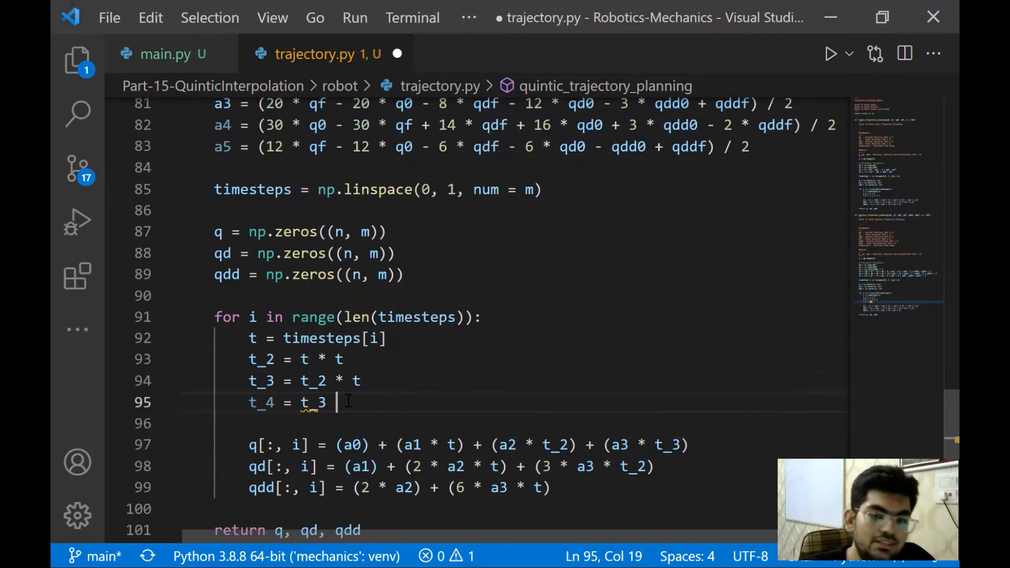
type("* t")
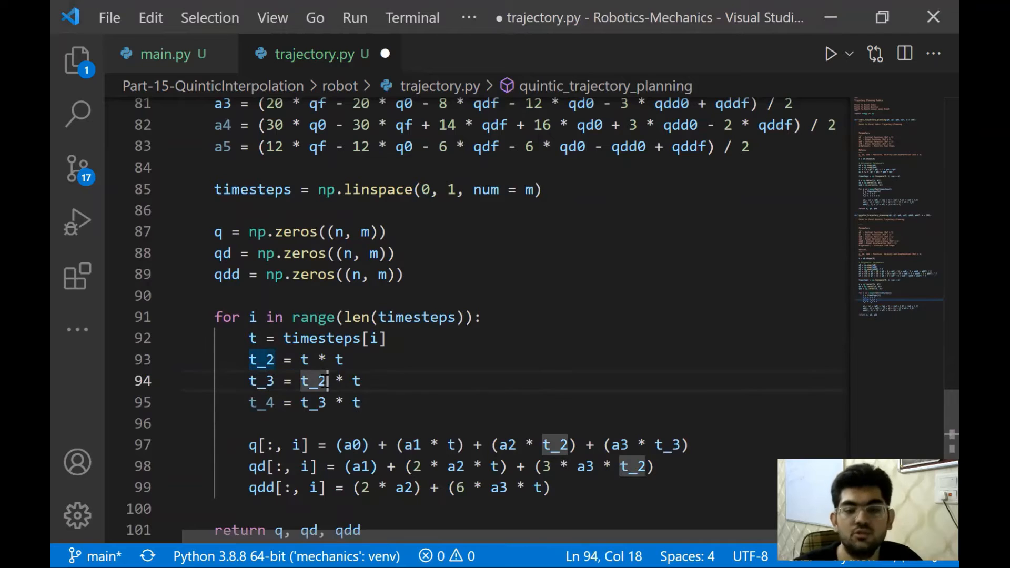
- Add t_5 = t_4 * t after the t_4 line
left_click(262, 403)
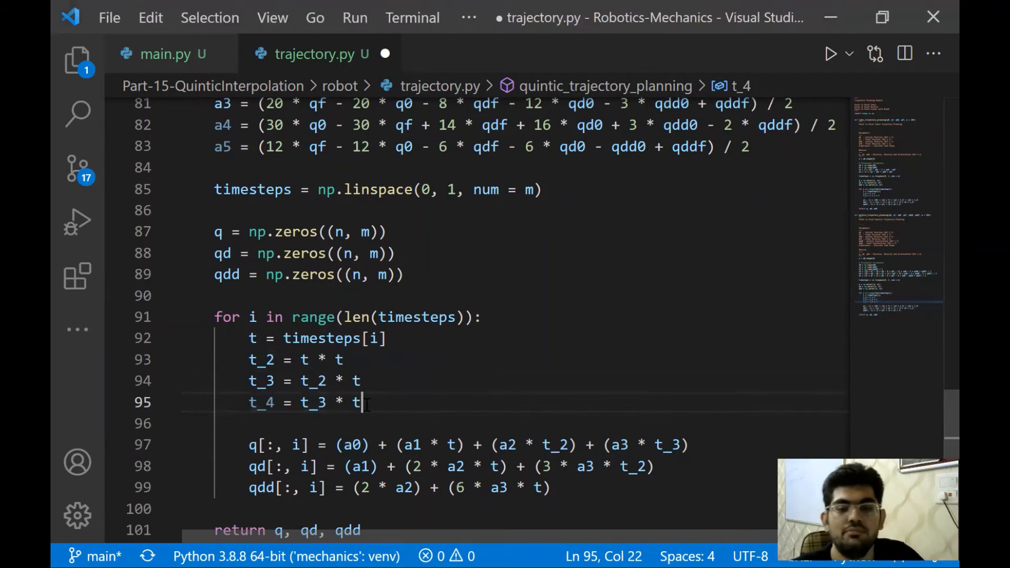
type("t_5")
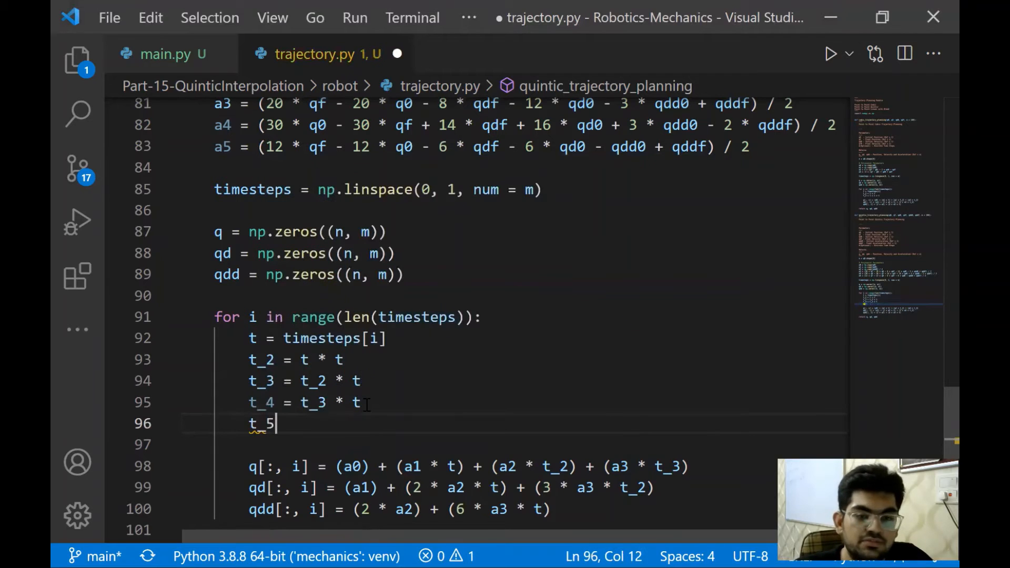
type("= t")
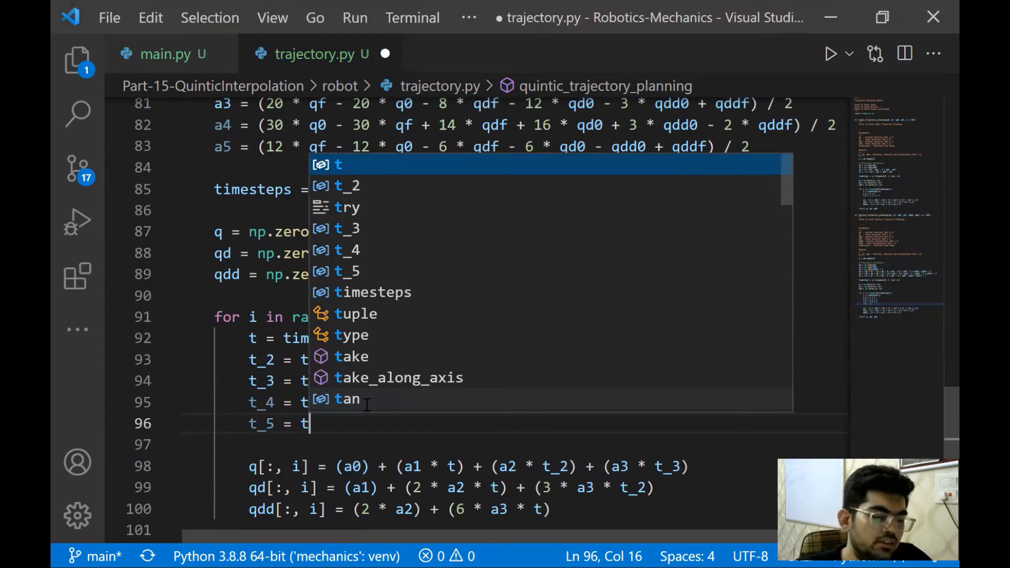
type("_4 * t")
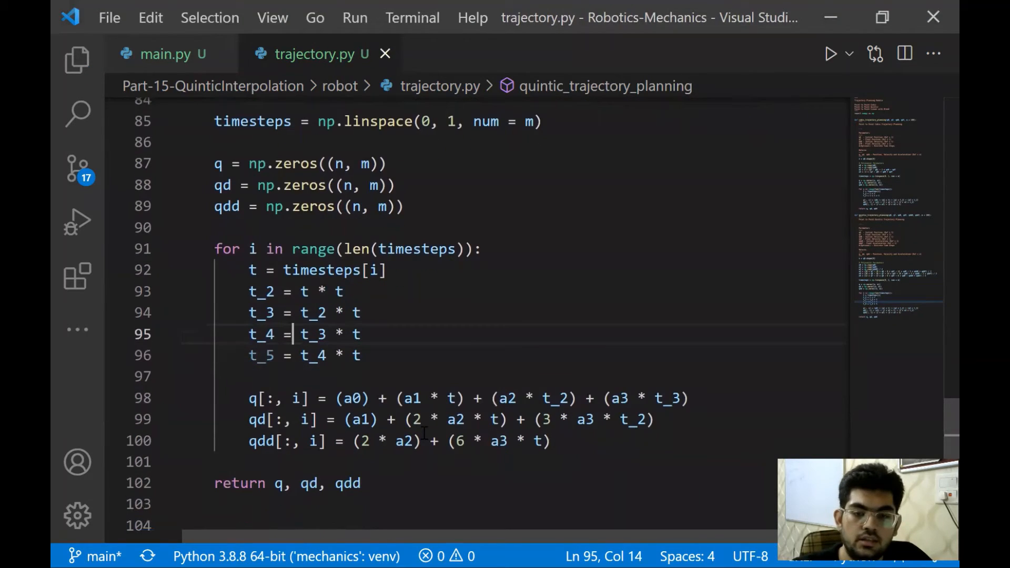
- Append the a4 and a5 terms to the q, qd and qdd formulas and review the function
left_click(687, 398)
type(" + (12 * a4 * t_2) + (20 * a5 * t_3")
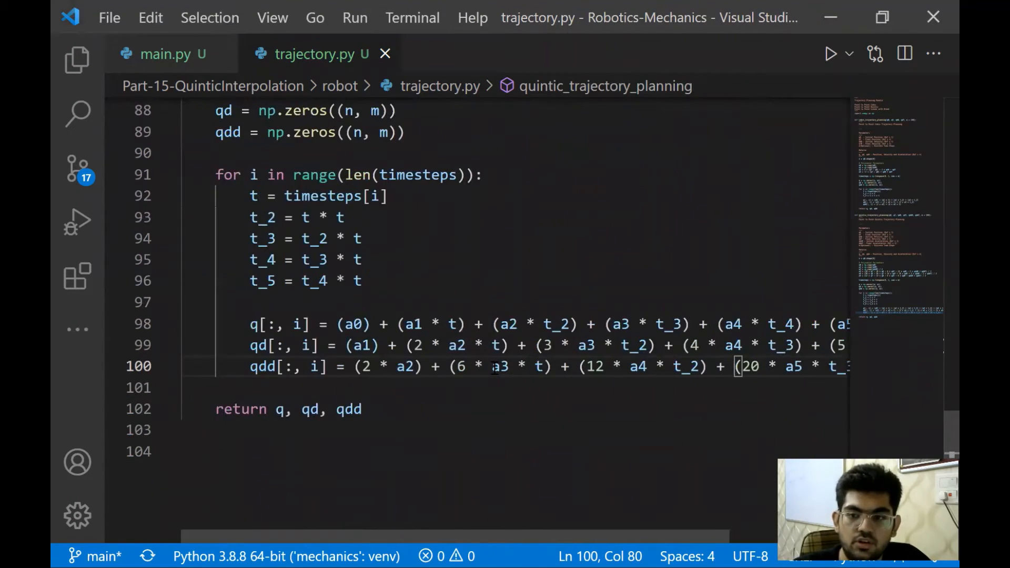
scroll("up", 3)
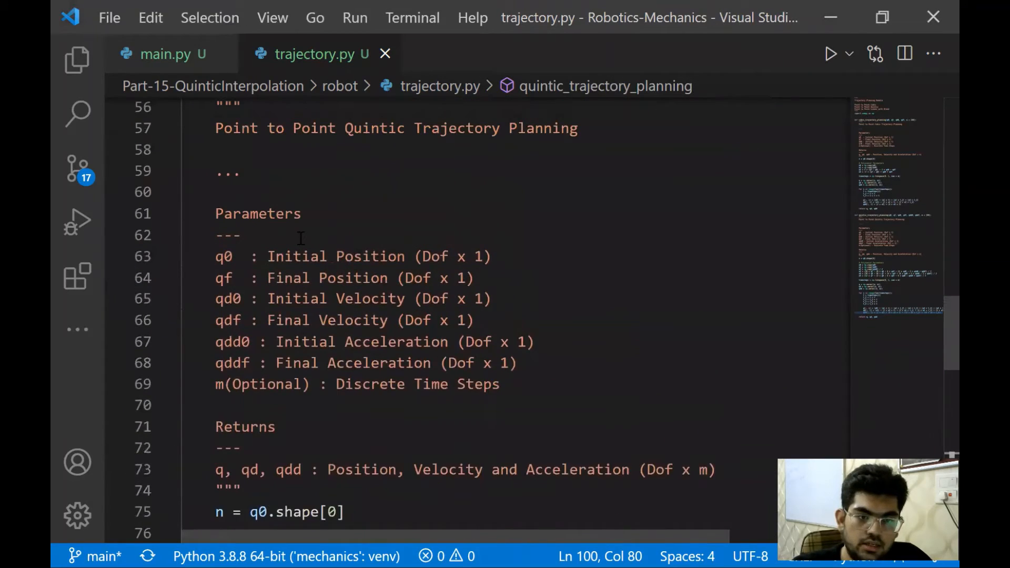
scroll("down", 3)
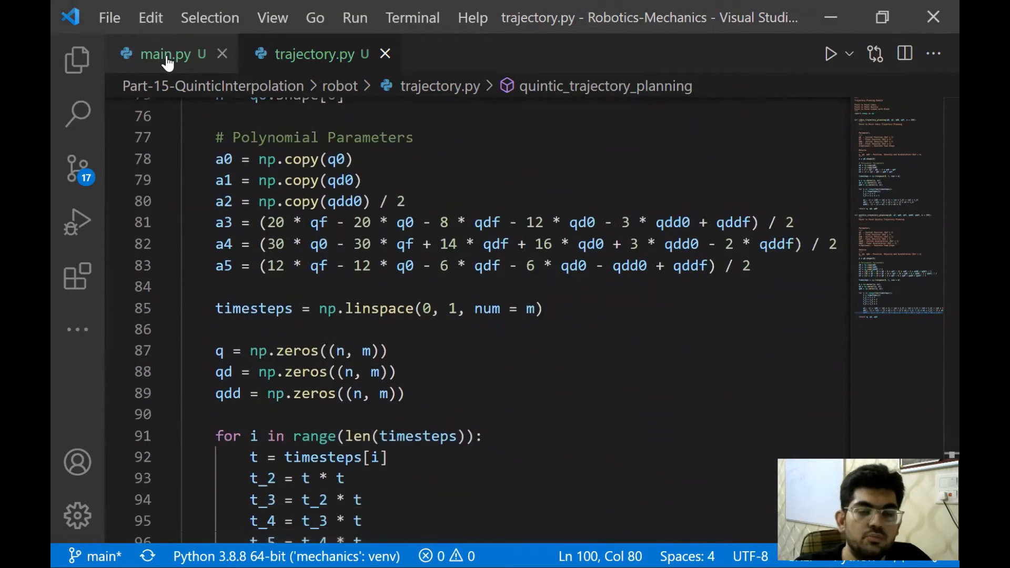
- In main.py, rename cubic_trajectory_planning to quintic_trajectory_planning
left_click(164, 53)
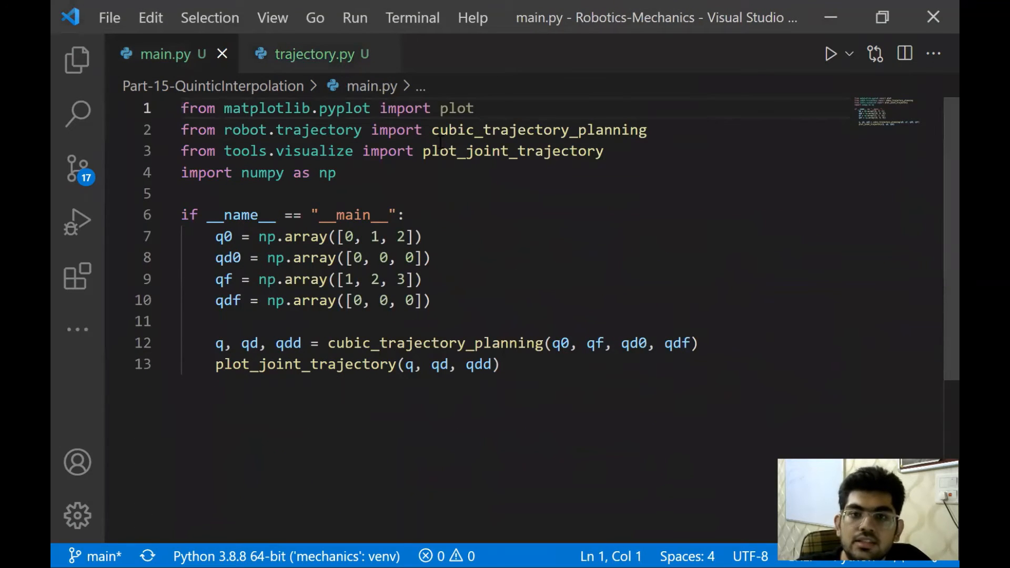
type("quint")
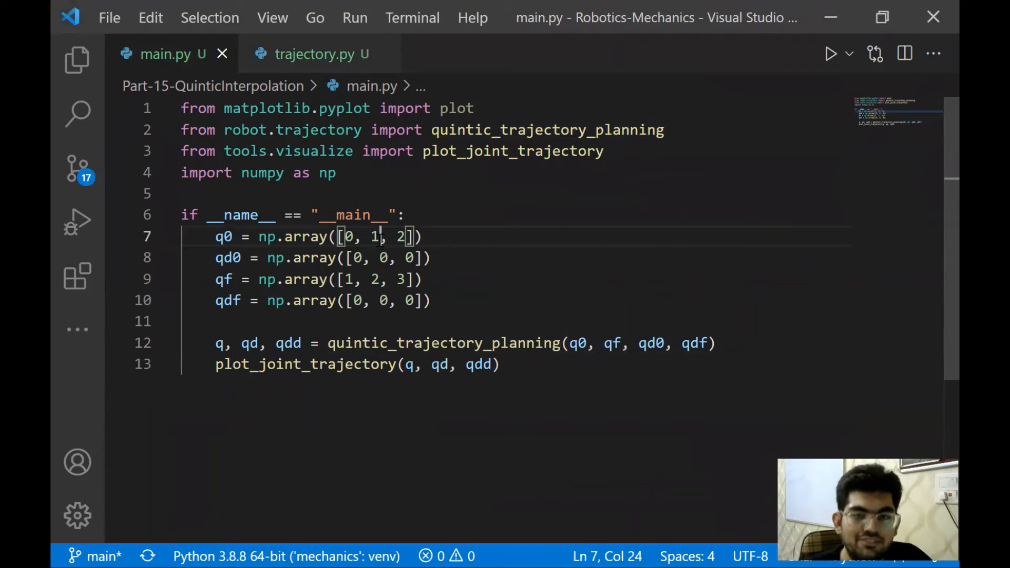
left_click(378, 279)
type("q")
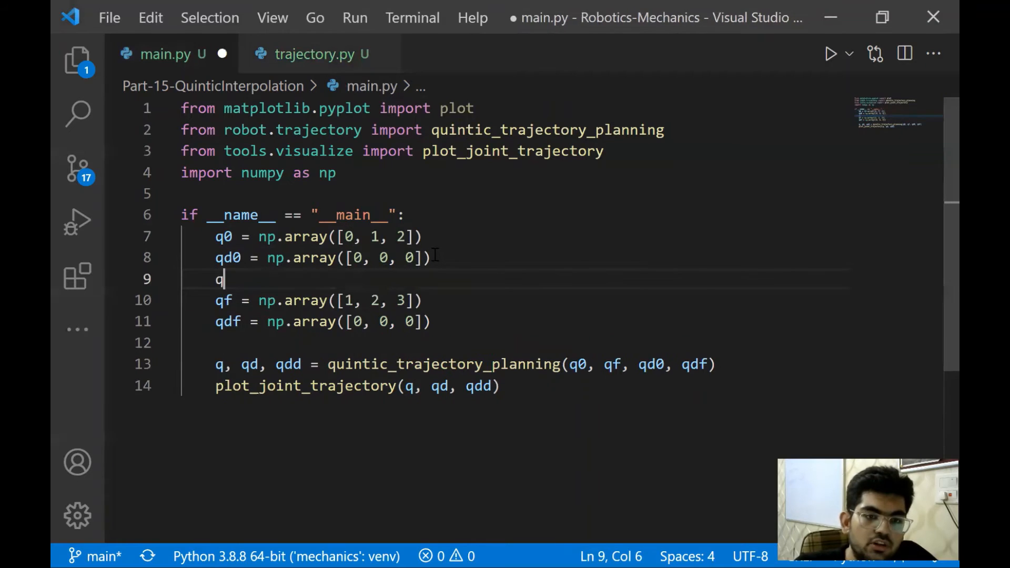
- Define qdd0 and qddf as np.array zero accelerations after the qd0 line
type("dd0 = np.array([0, 0, 0")
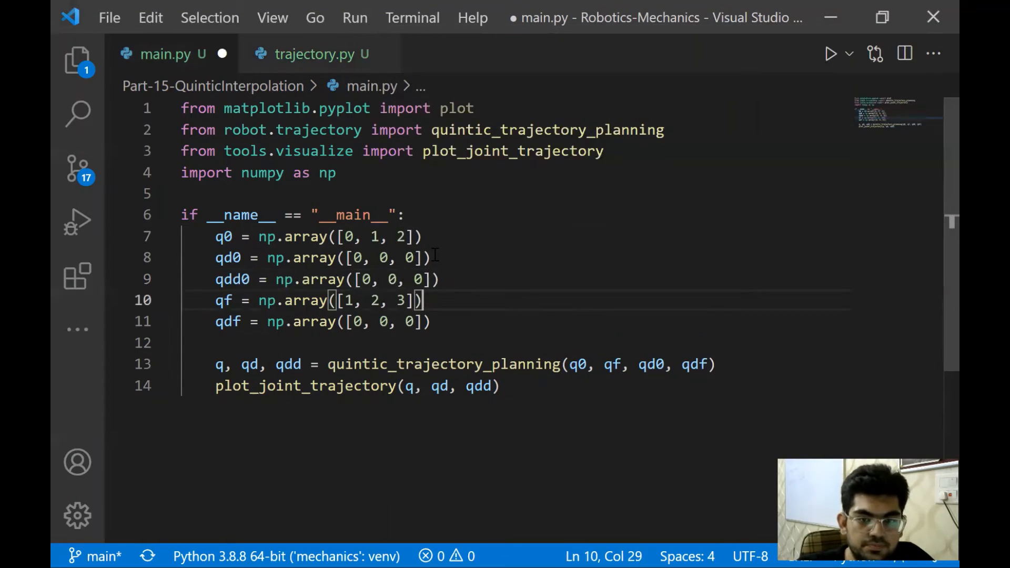
type("qdddf =")
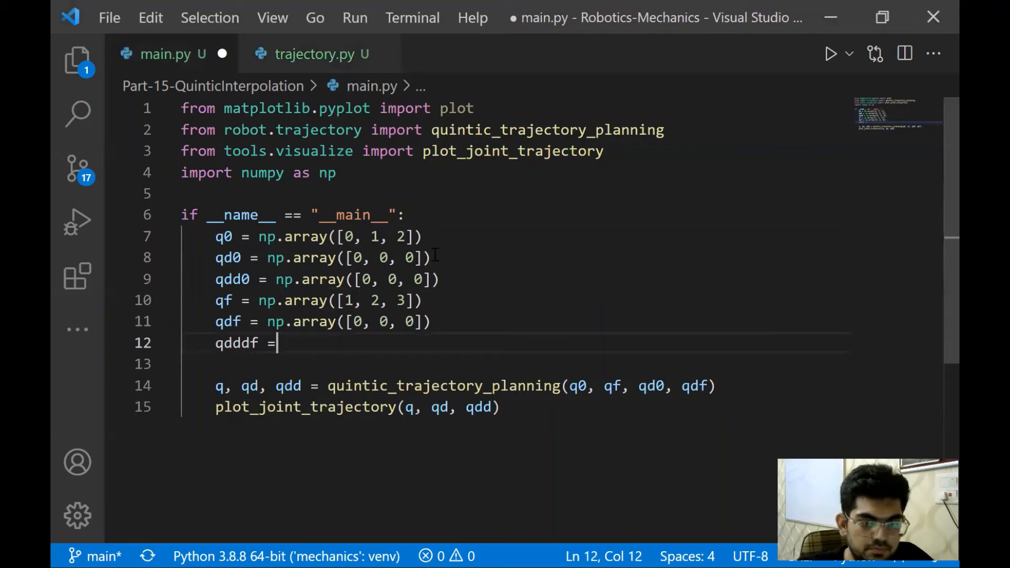
type("np.array([0, 0, 0")
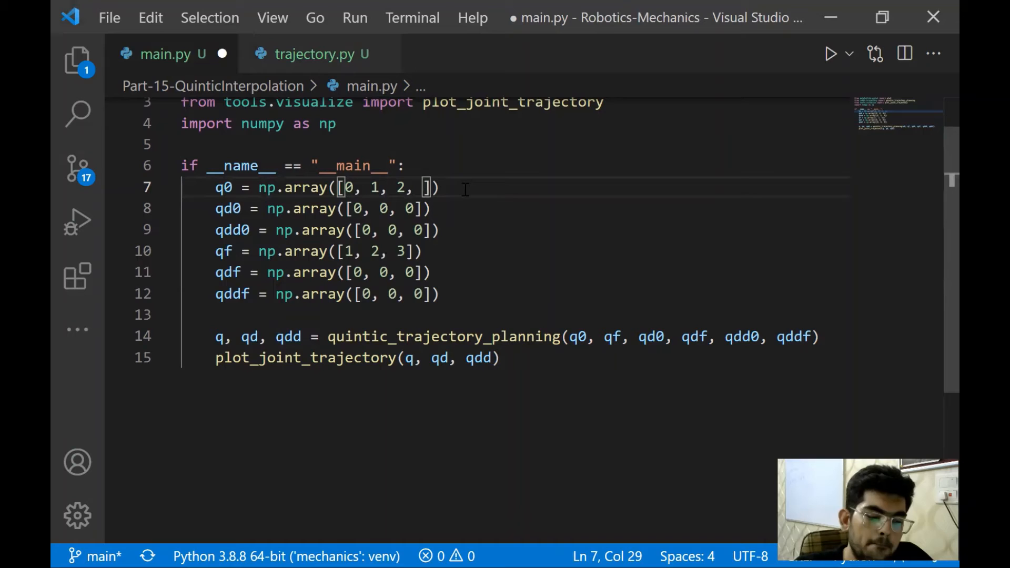
- Set q0 to the six joint positions [-2, -1, 0, 1, 2, 3]
type("-1")
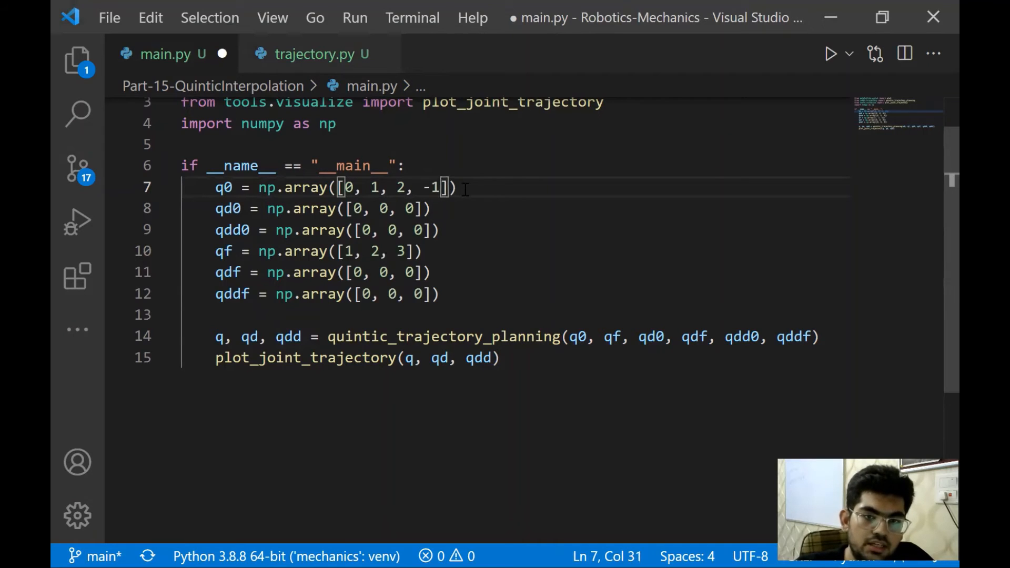
key("Backspace")
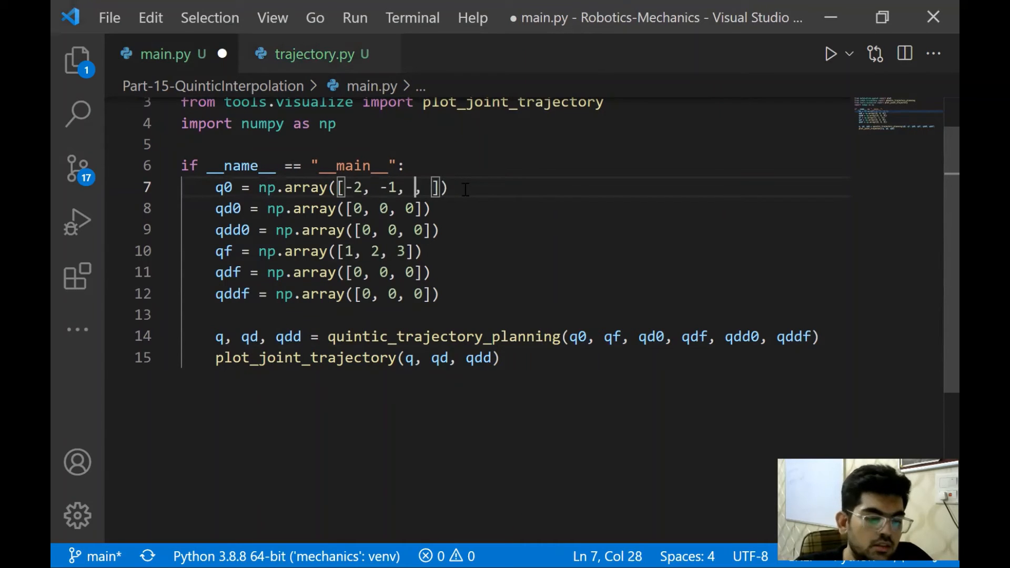
type("0, 1, 2,")
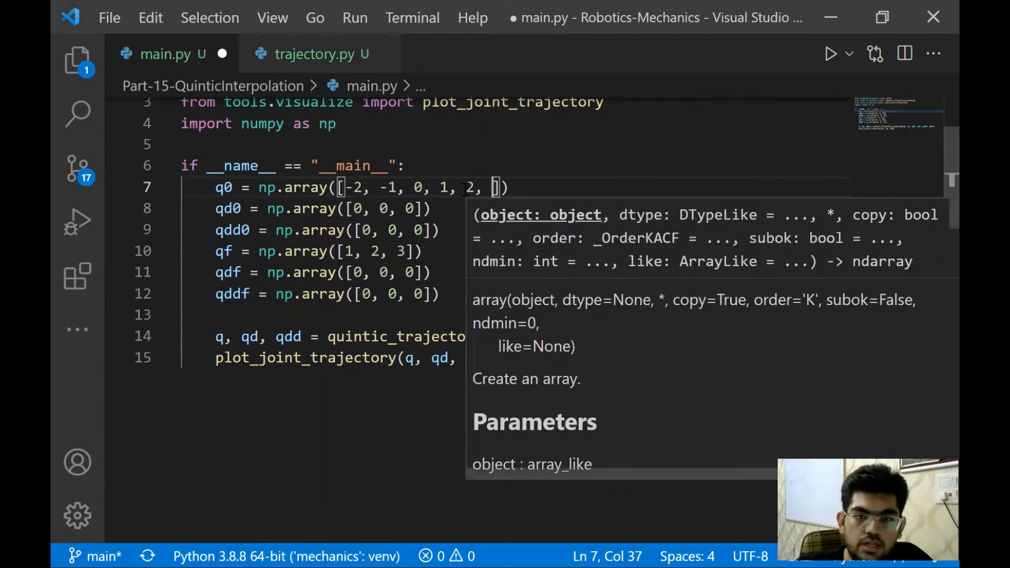
type("3")
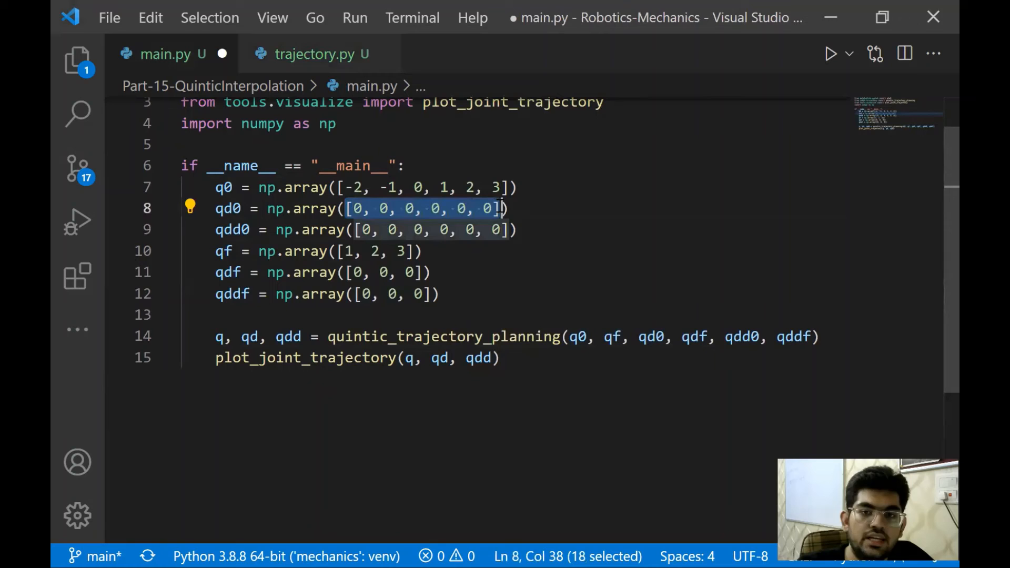
- Make qdf and qddf six-element zero arrays and select qf's values to match q0
left_click(419, 271)
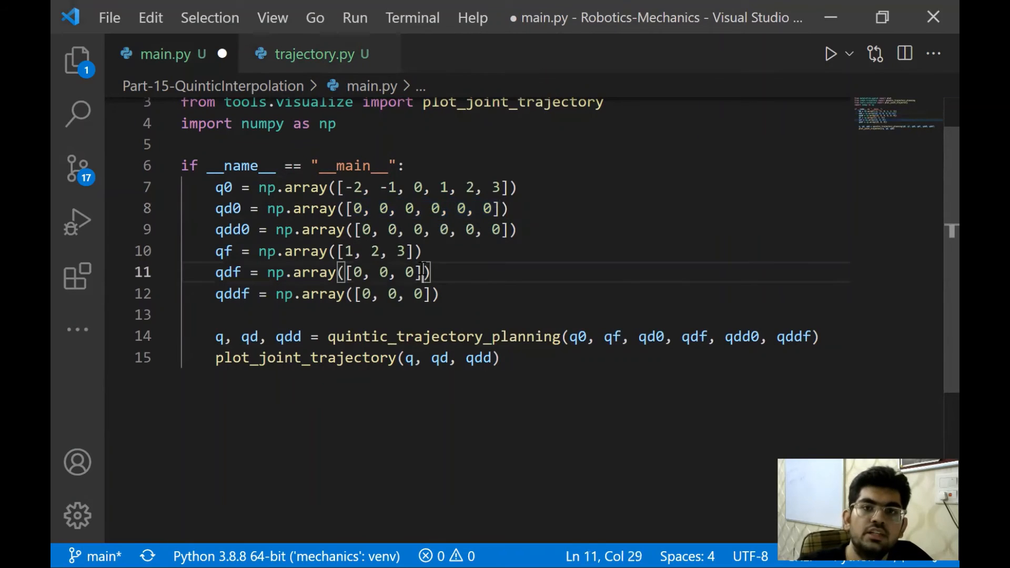
type(", 0, 0, 0")
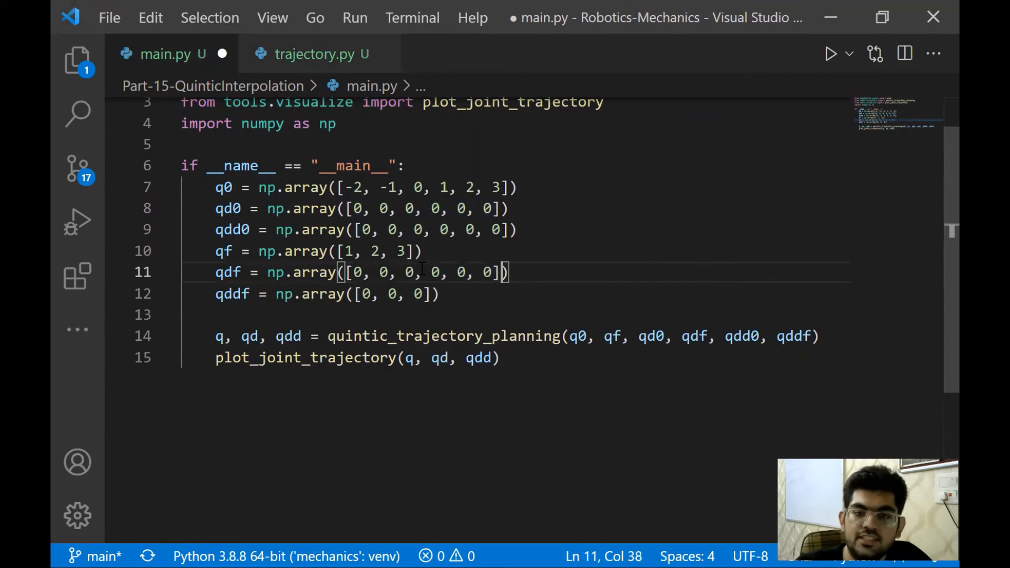
key("Backspace")
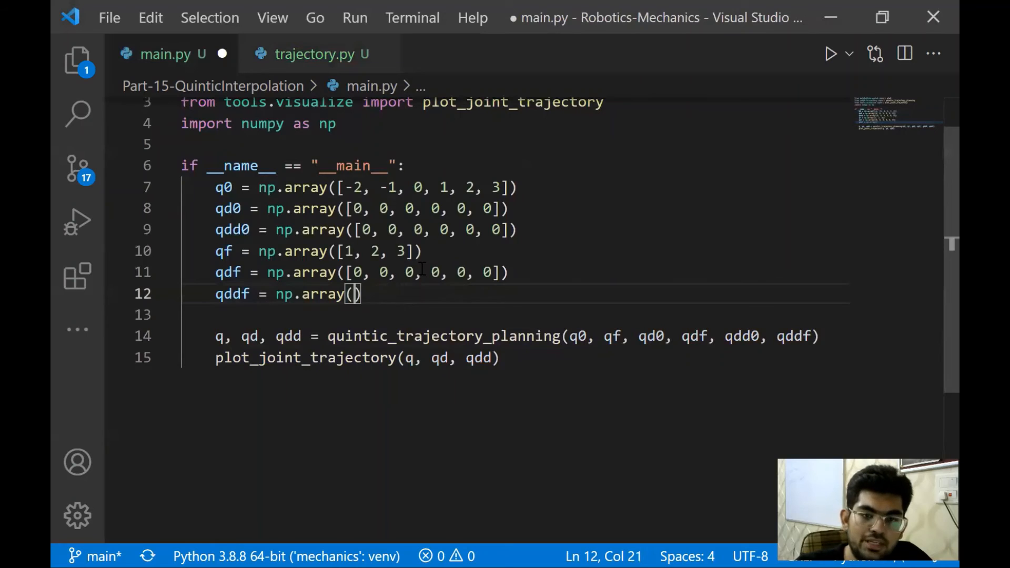
type("[0, 0, 0, 0, 0, 0]")
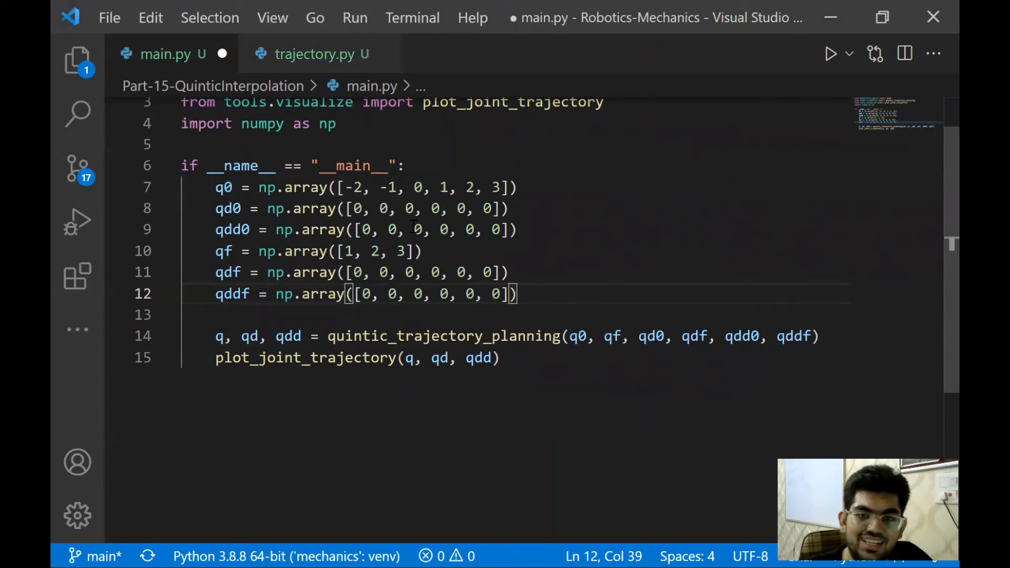
left_click_drag(347, 188, 507, 187)
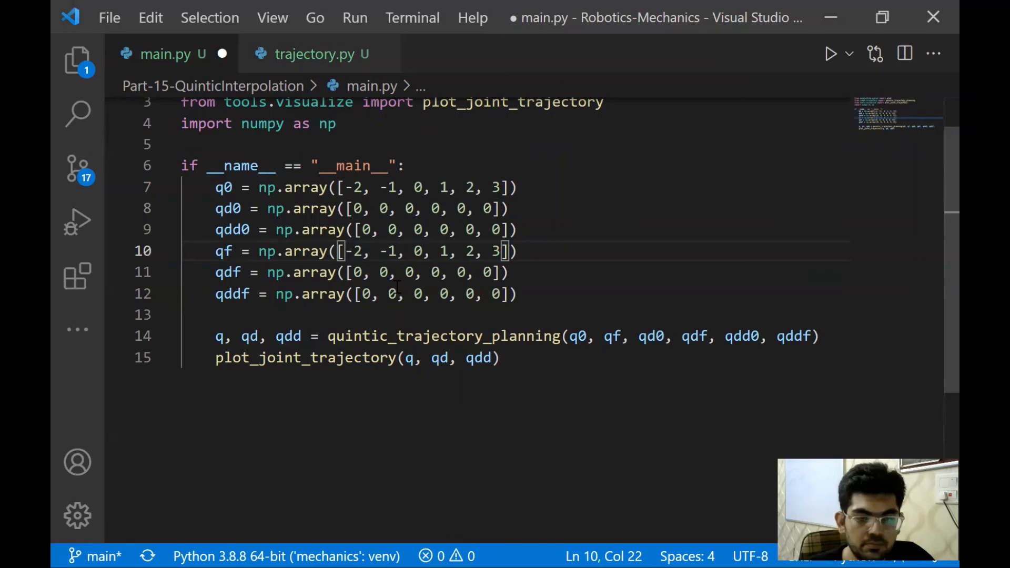
- Replace qf's values with new six-joint end positions 4, -3, -2, 0, 4, -2
key("Backspace")
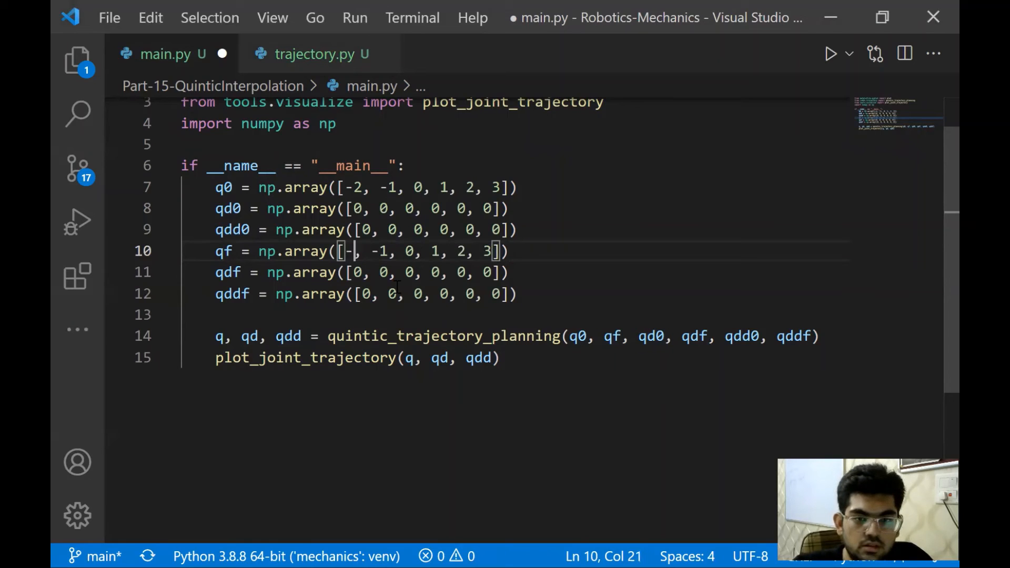
type("4")
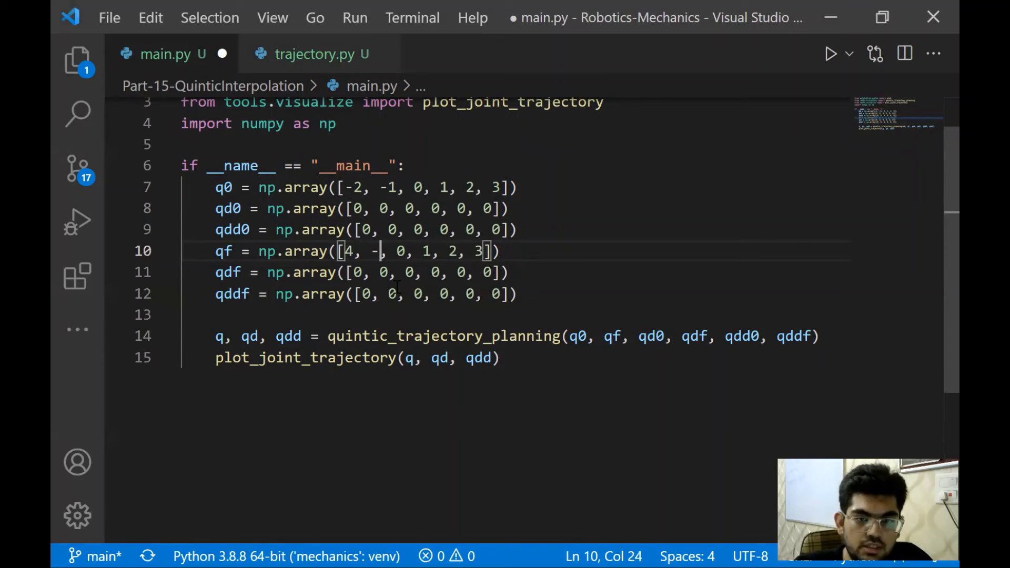
key("Backspace")
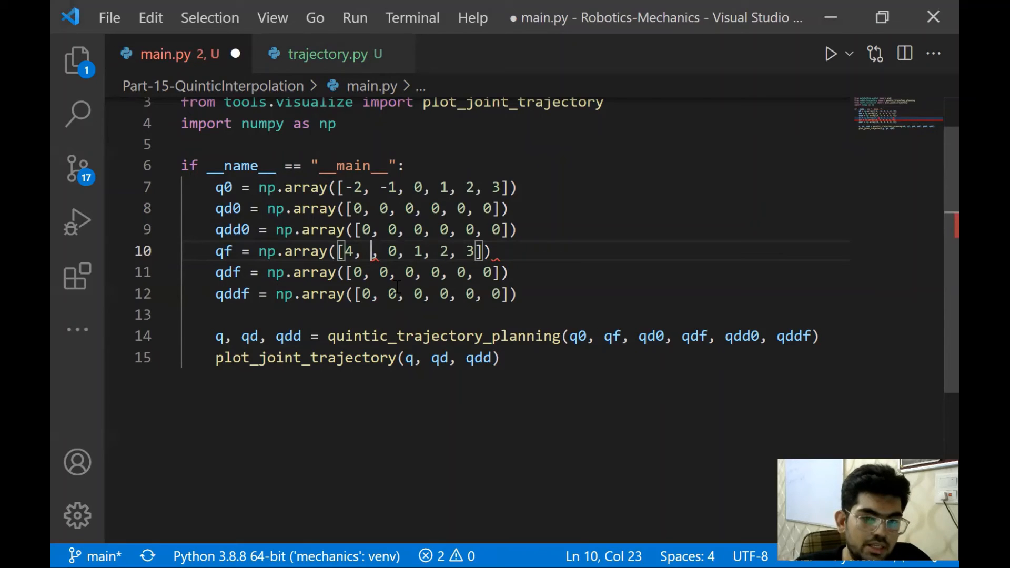
type("5")
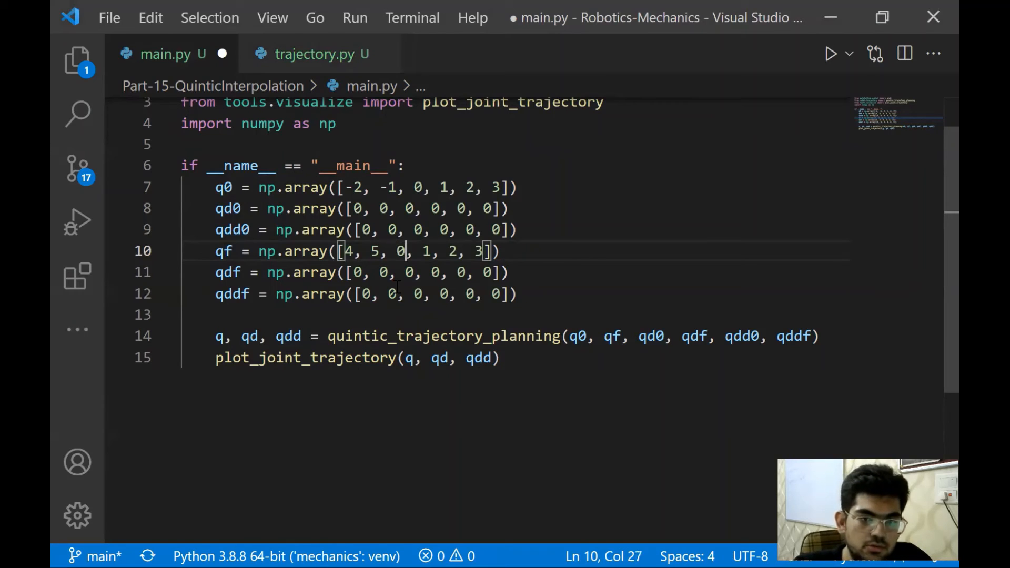
type("-2")
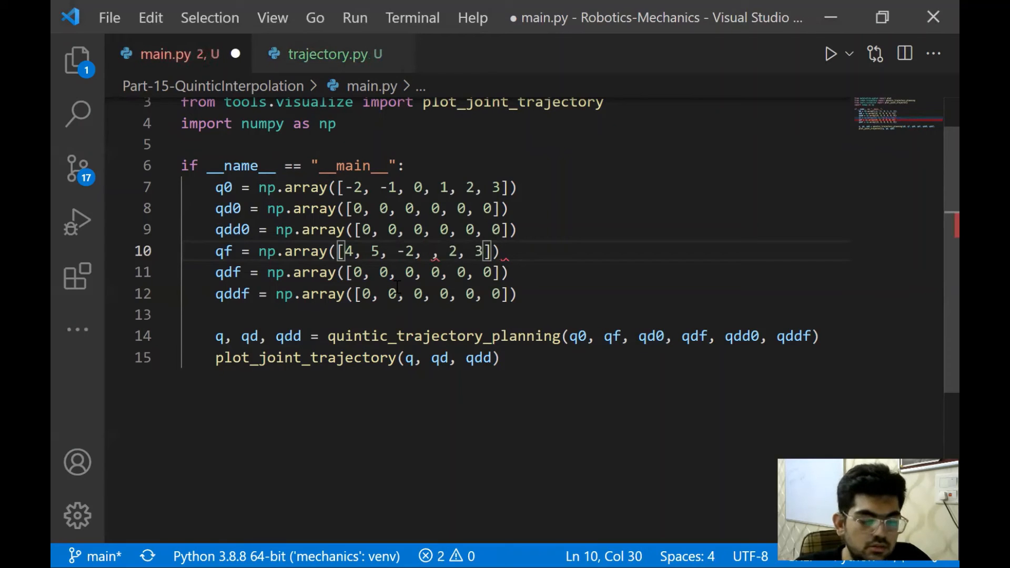
type("0")
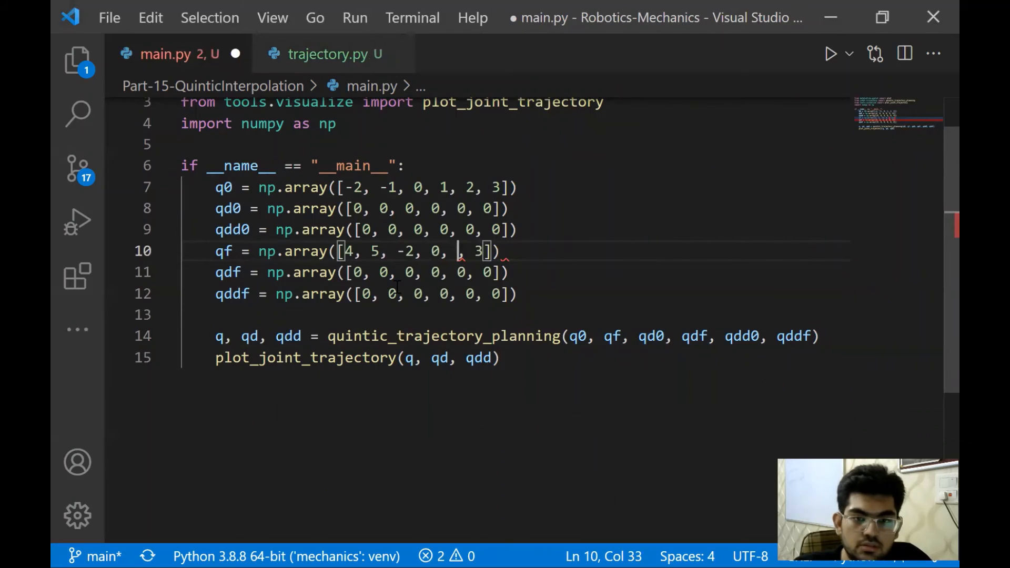
type("4")
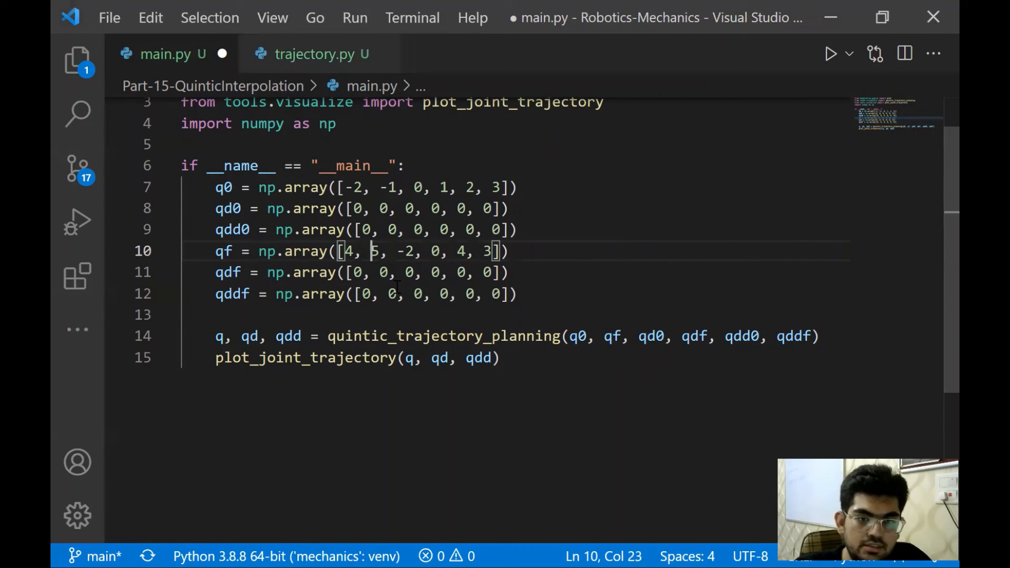
type("-3")
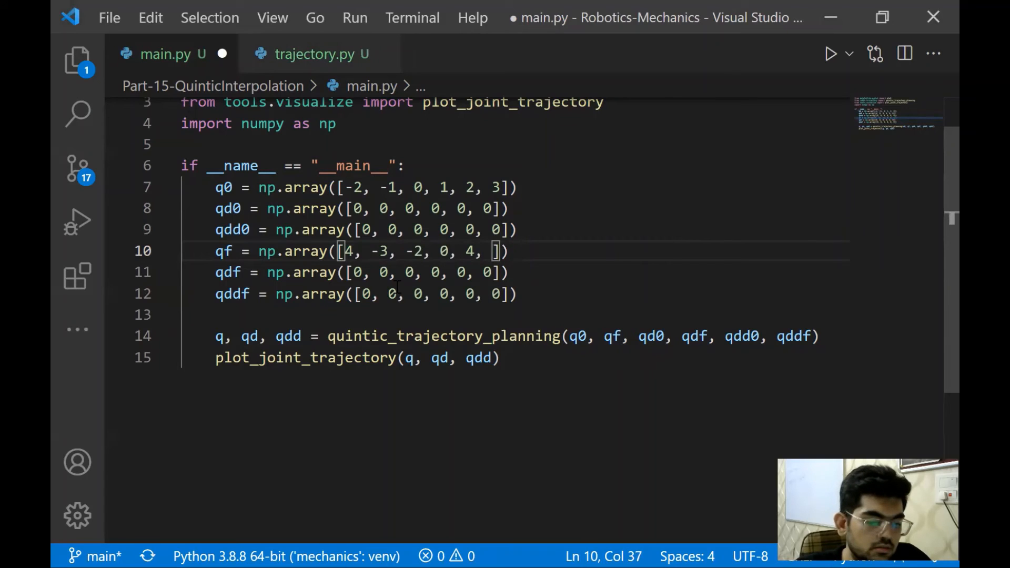
type("-2")
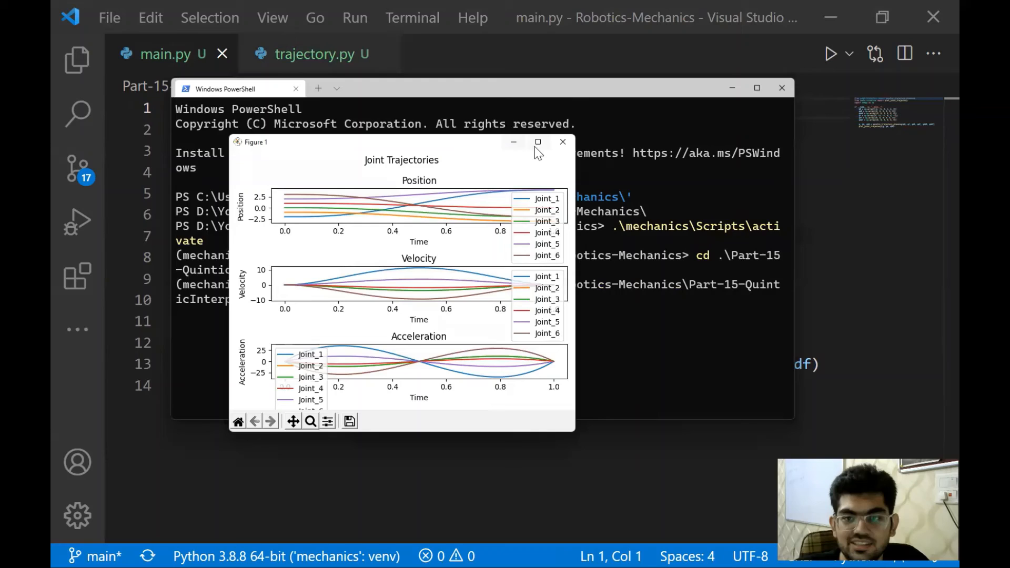
- Maximize the Figure 1 Joint Trajectories window
left_click(538, 142)
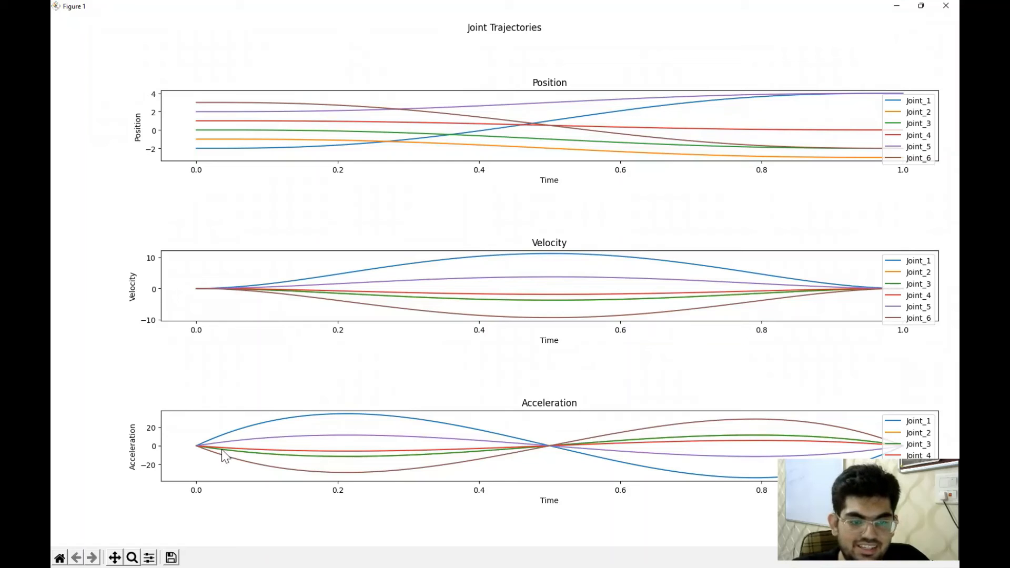
mouse_move(667, 425)
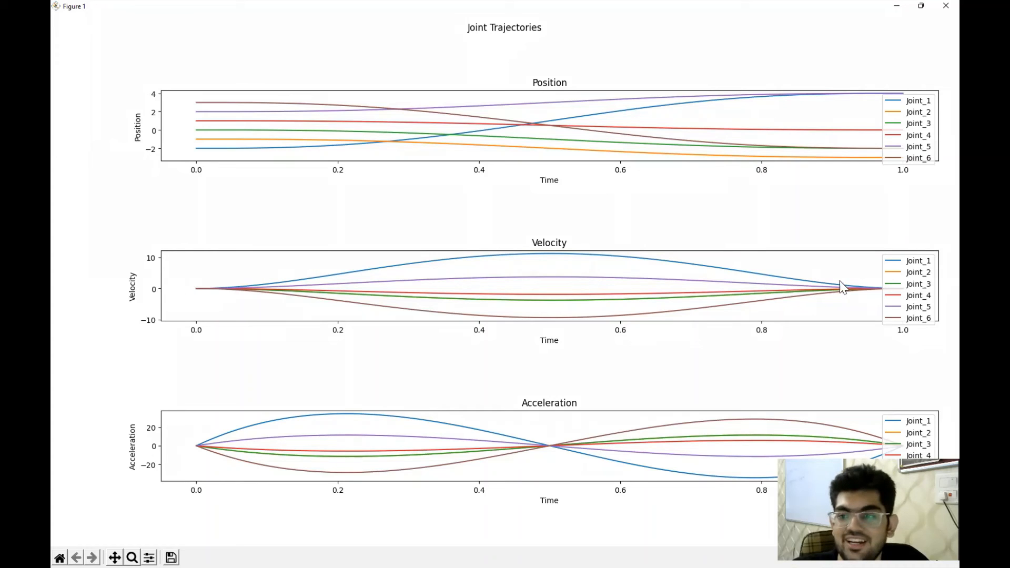
mouse_move(200, 107)
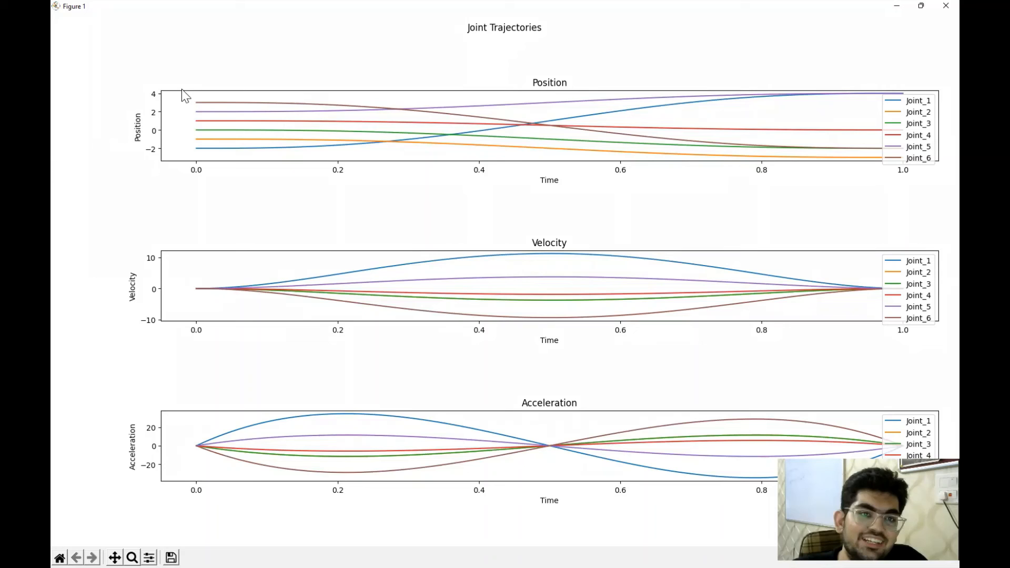
mouse_move(202, 110)
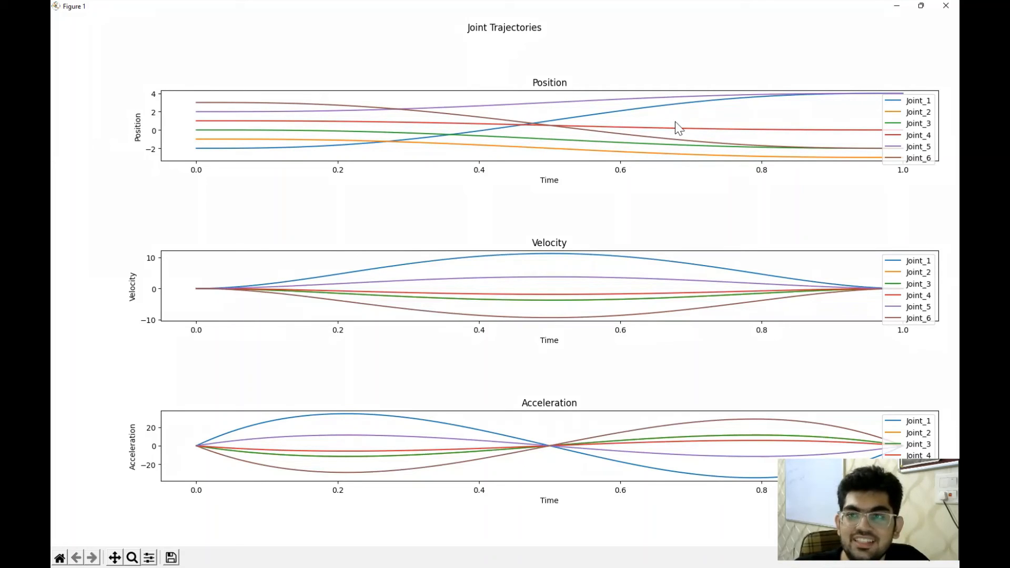
mouse_move(908, 100)
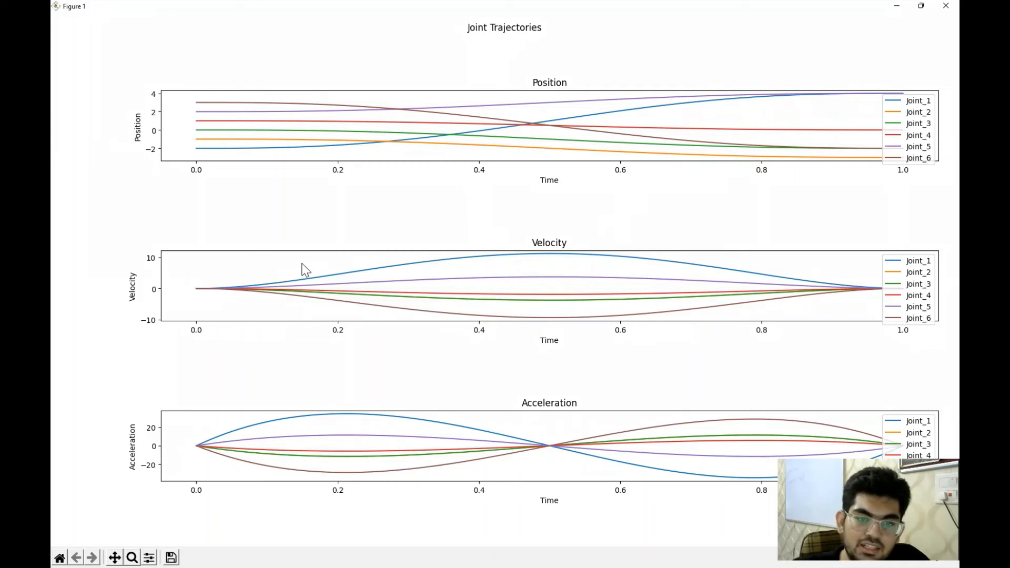
mouse_move(686, 304)
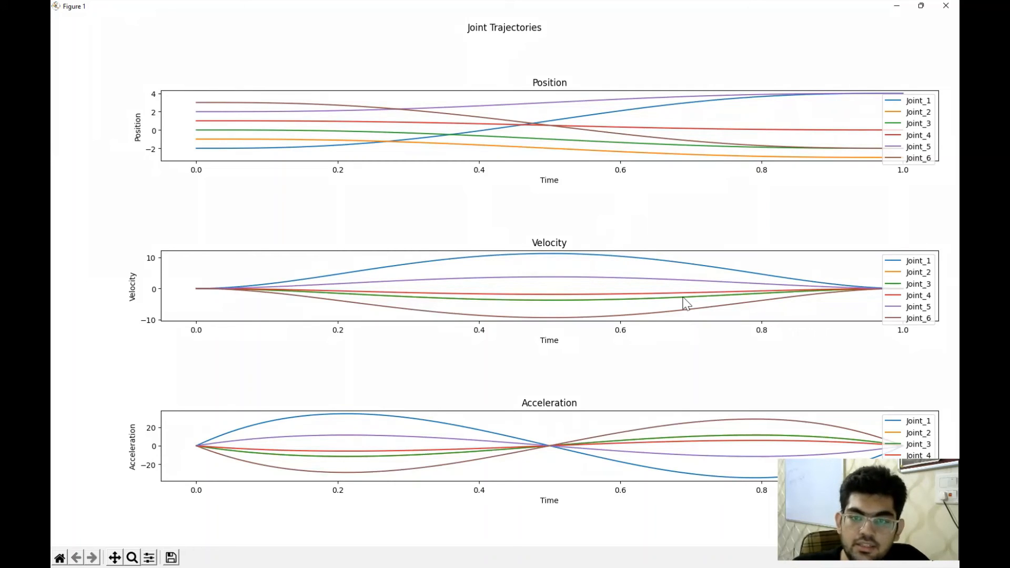
mouse_move(638, 328)
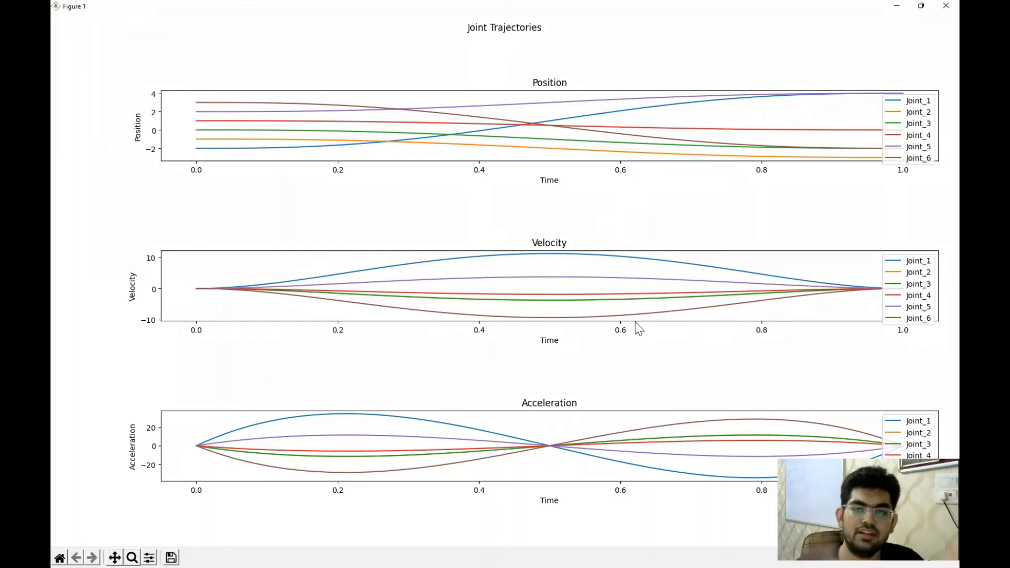
mouse_move(599, 385)
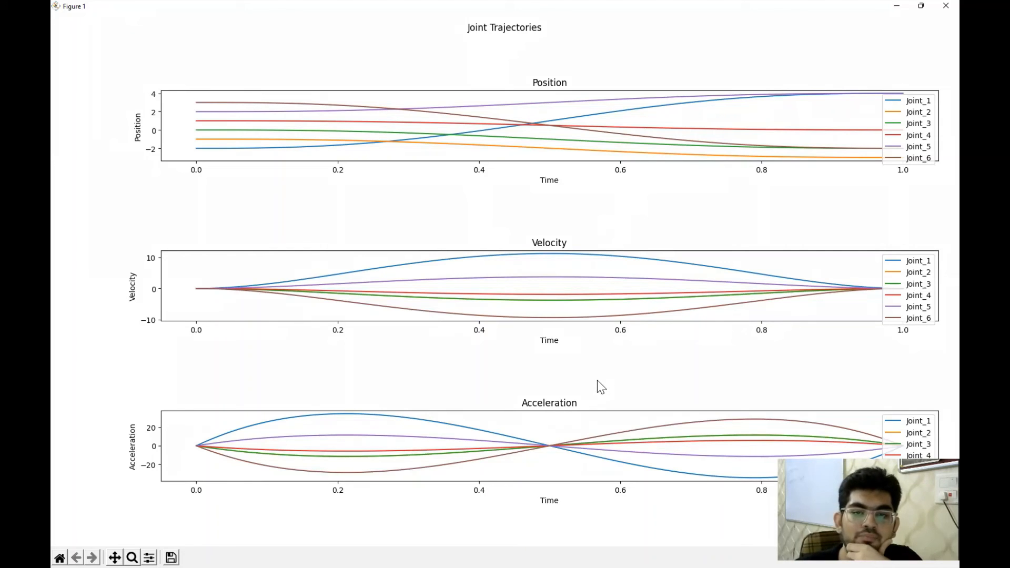
mouse_move(630, 230)
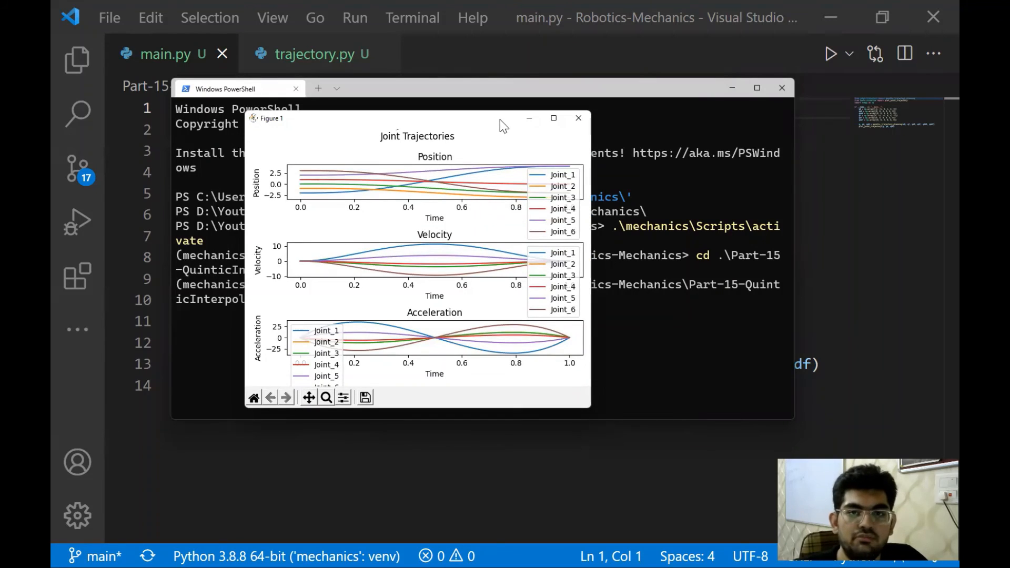
mouse_move(578, 119)
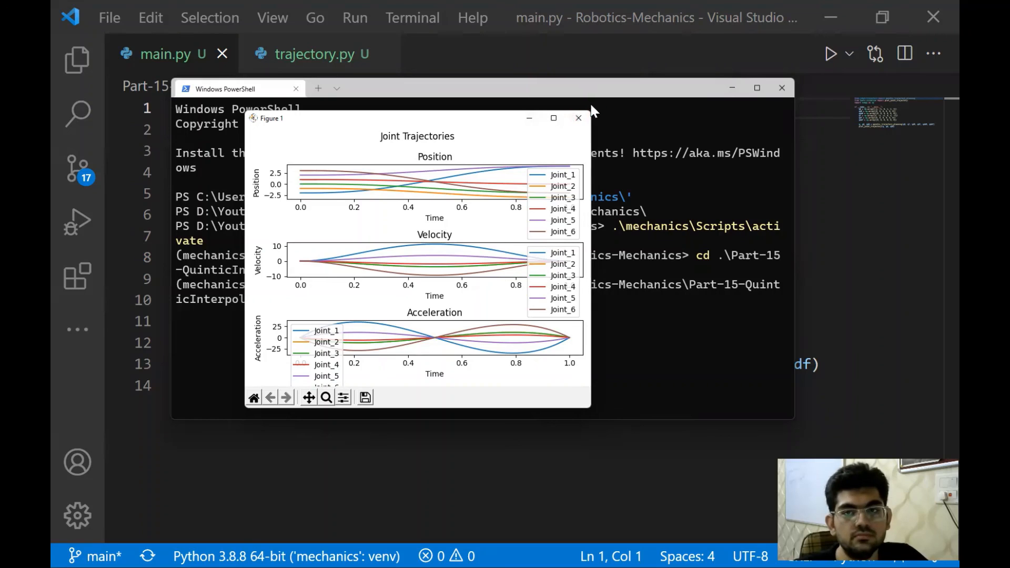
mouse_move(579, 119)
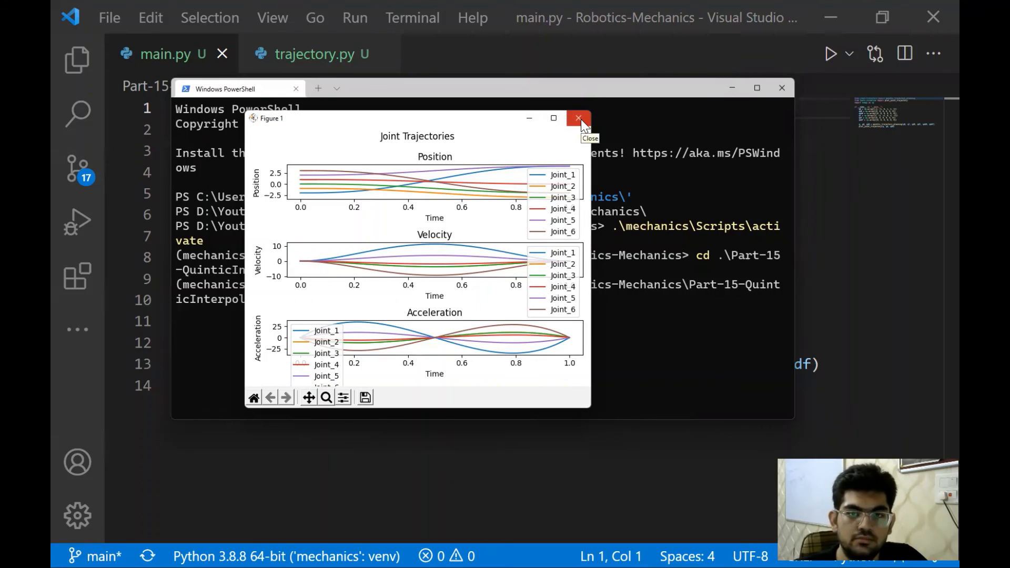
- Close the Joint Trajectories figure window, returning to main.py
left_click(579, 119)
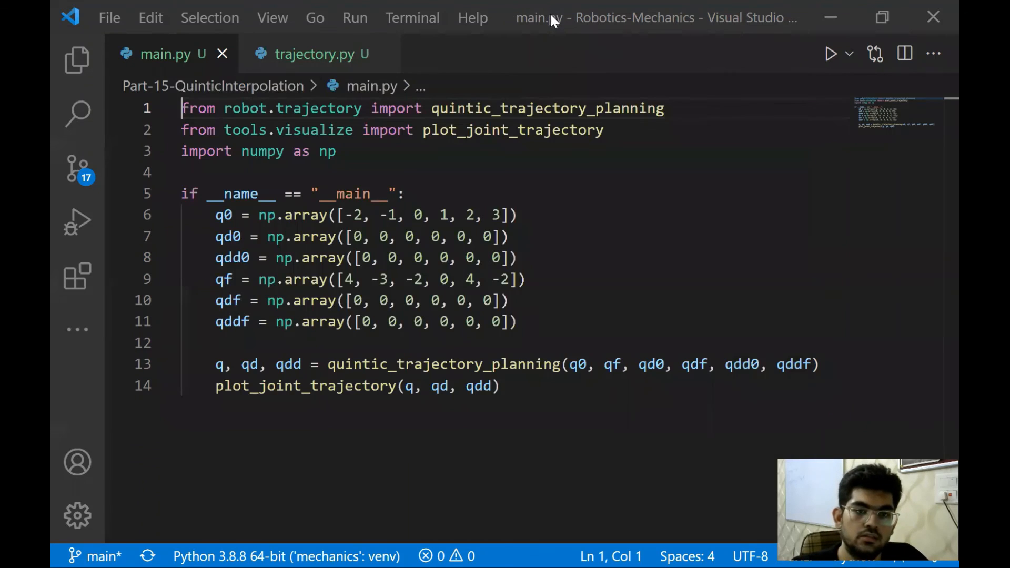
- Show trajectory.py's module docstring and highlight 'Linear with Blend' among the planning methods
left_click(315, 53)
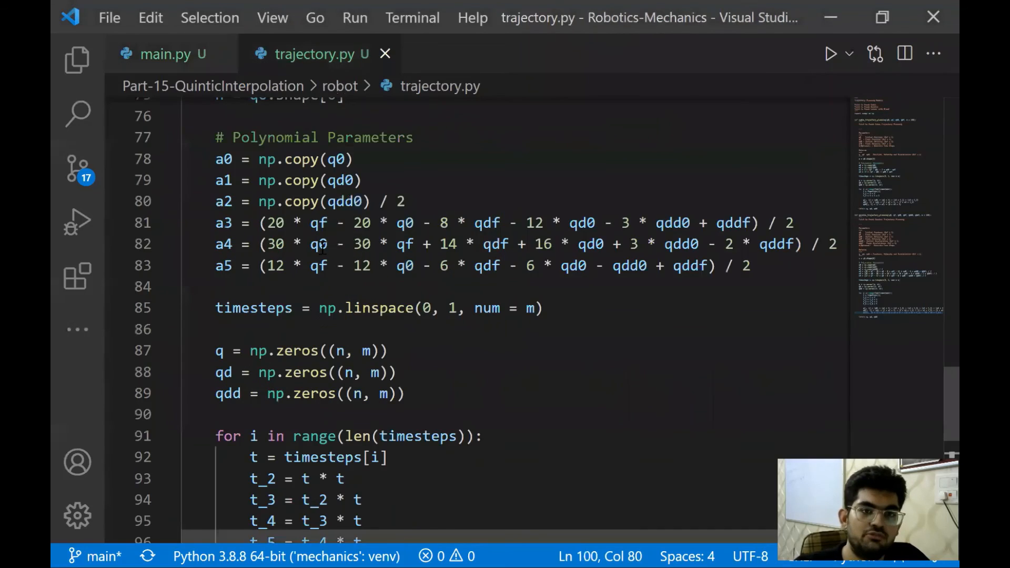
scroll("up", 3)
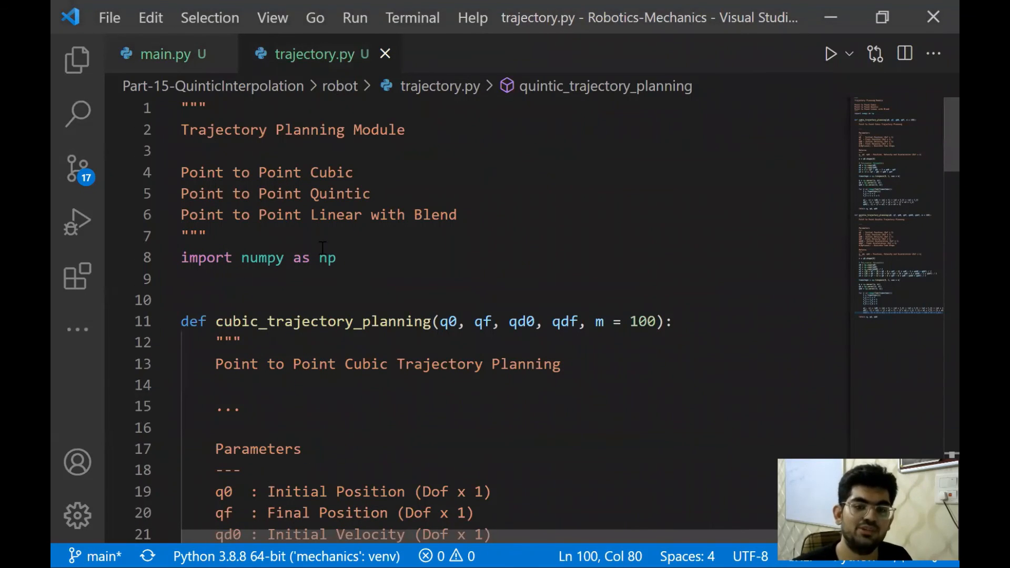
double_click(330, 171)
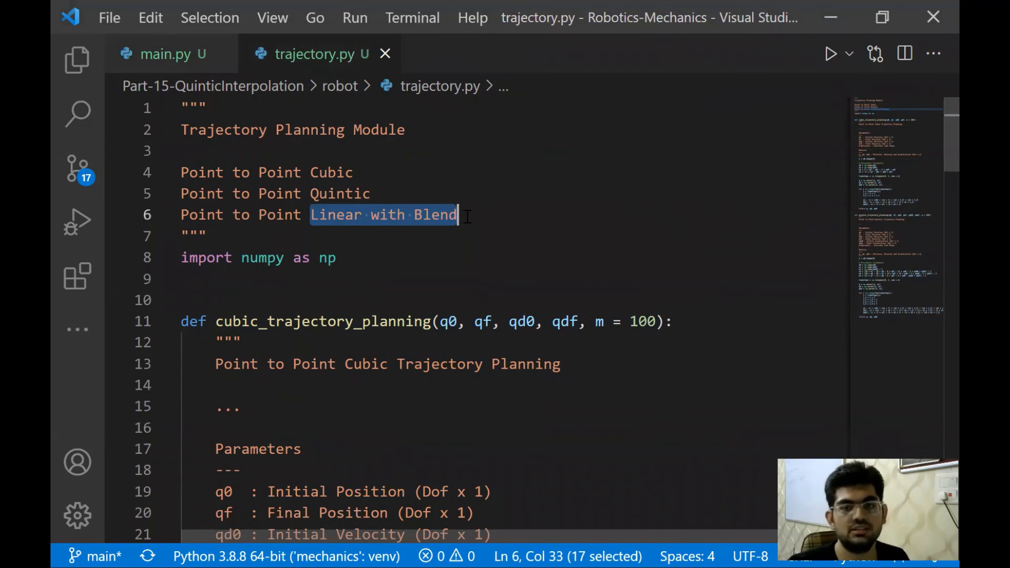
left_click(380, 215)
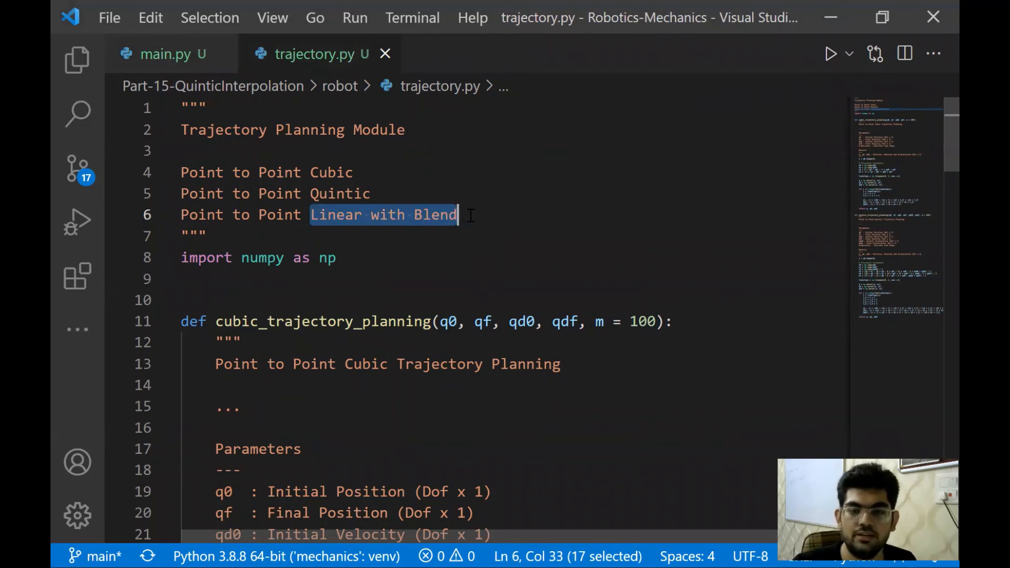
left_click(458, 215)
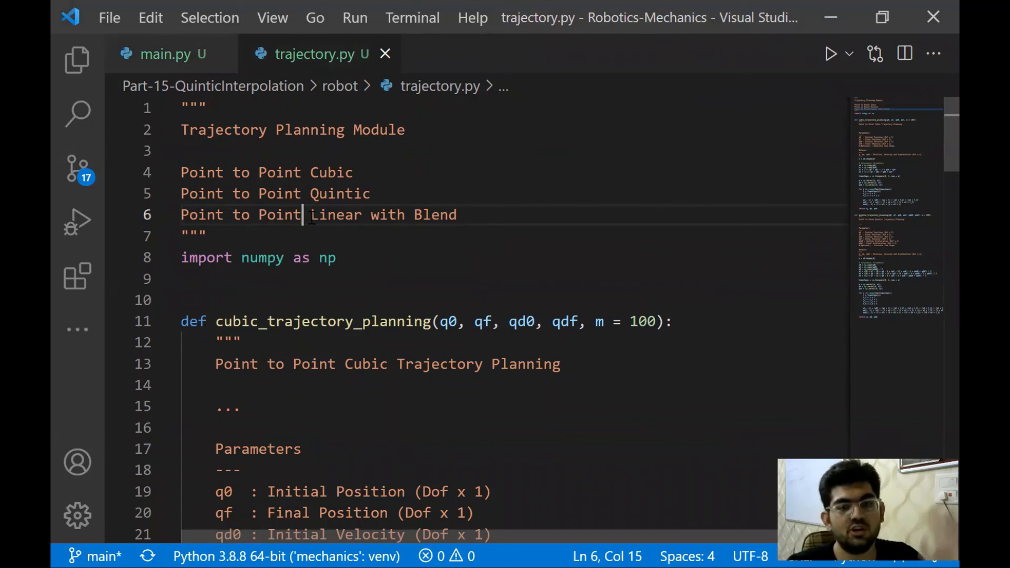
left_click_drag(311, 215, 455, 215)
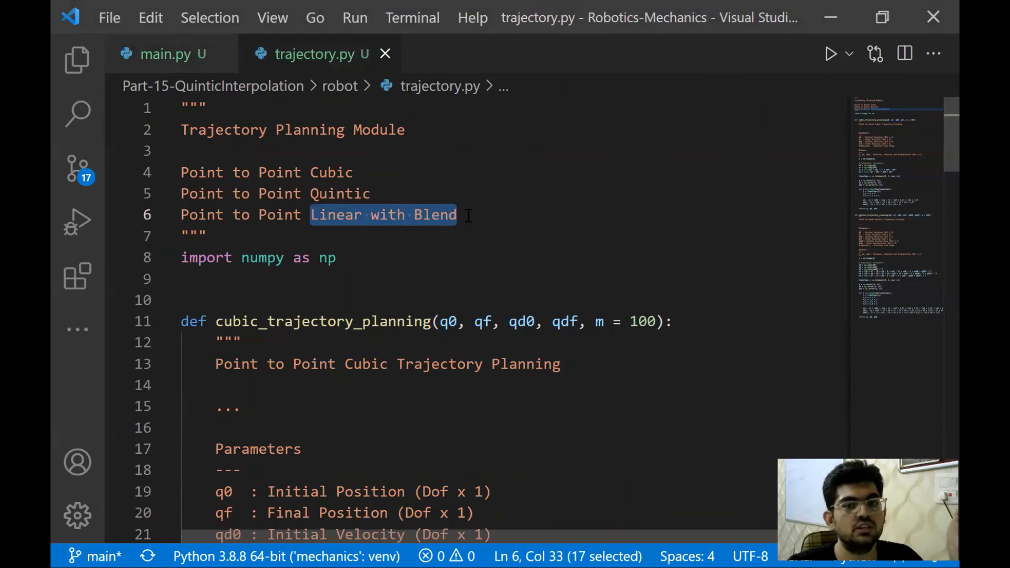